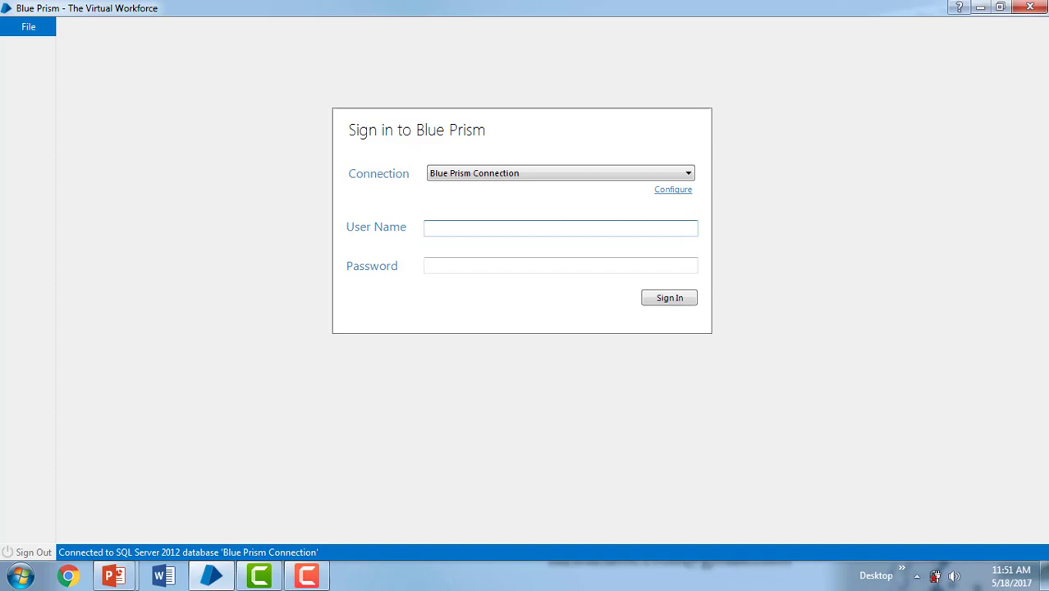
Step: Enter 'admin' as the user name on the Blue Prism sign-in form
{"action": "type", "text": "a"}
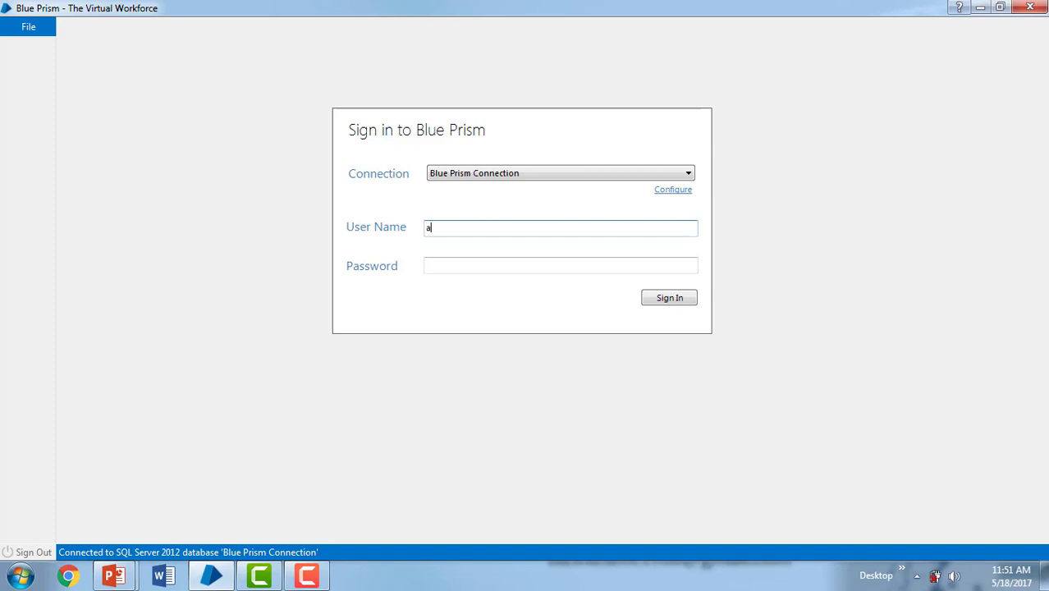
{"action": "type", "text": "dmin"}
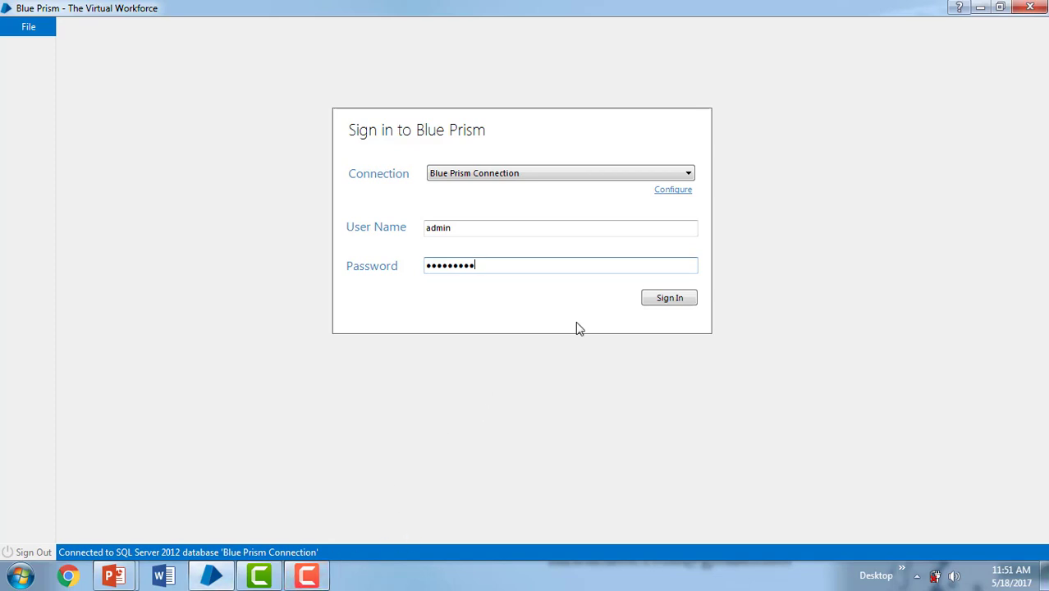
Step: Sign in as admin and view the Home dashboard
{"action": "left_click", "coordinate": [669, 297]}
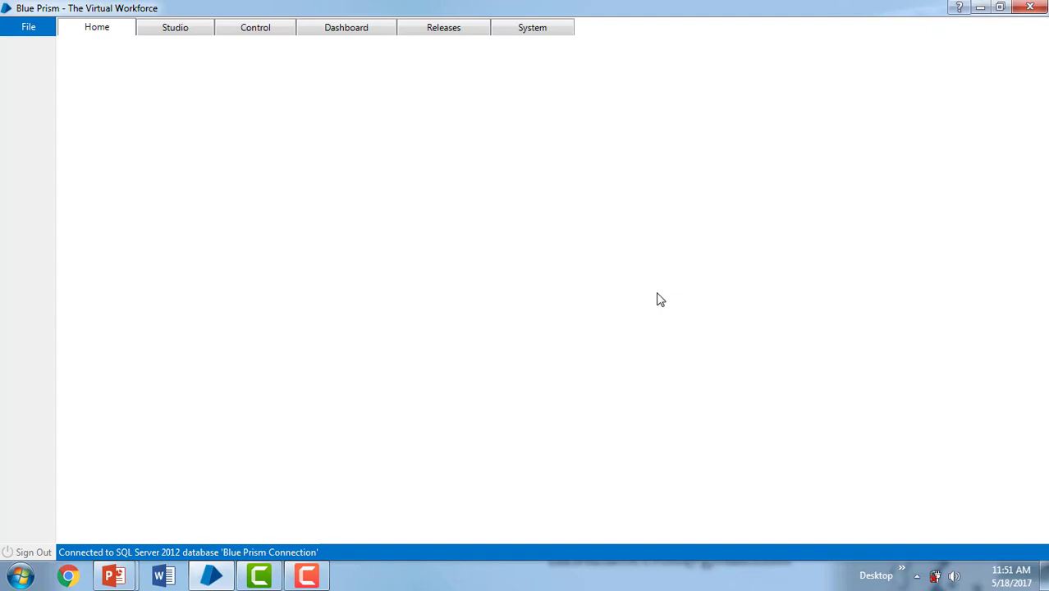
{"action": "left_click", "coordinate": [99, 31]}
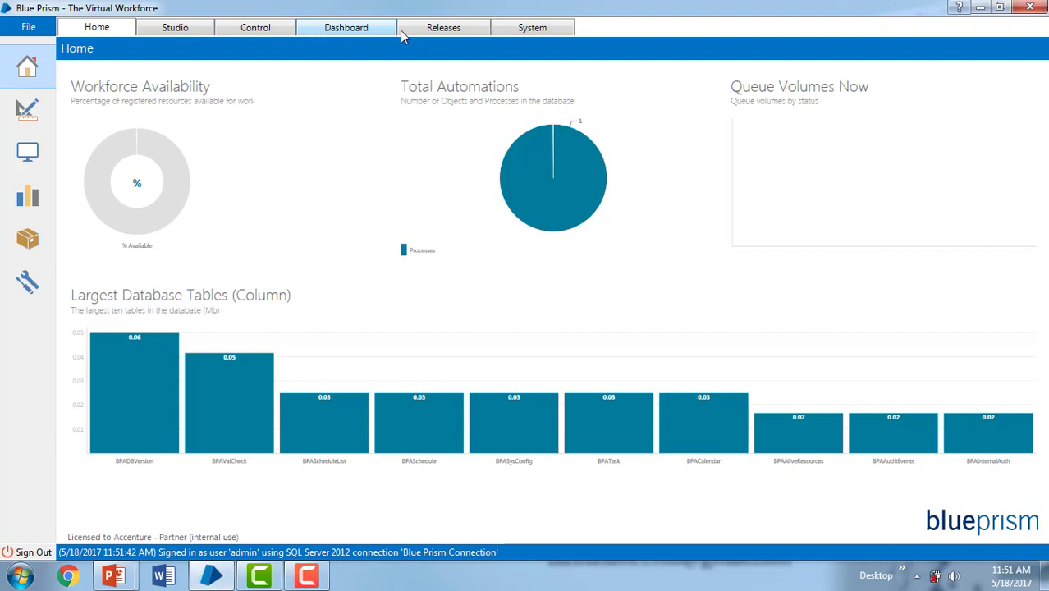
{"action": "mouse_move", "coordinate": [530, 27]}
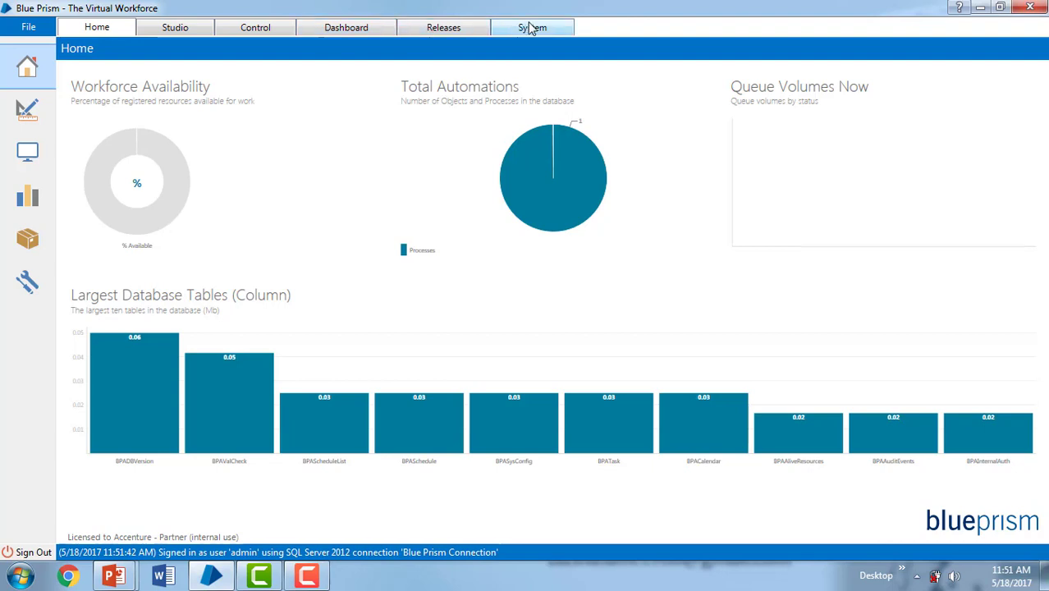
Step: Go to System > Security > Users and select the admin account
{"action": "left_click", "coordinate": [532, 27]}
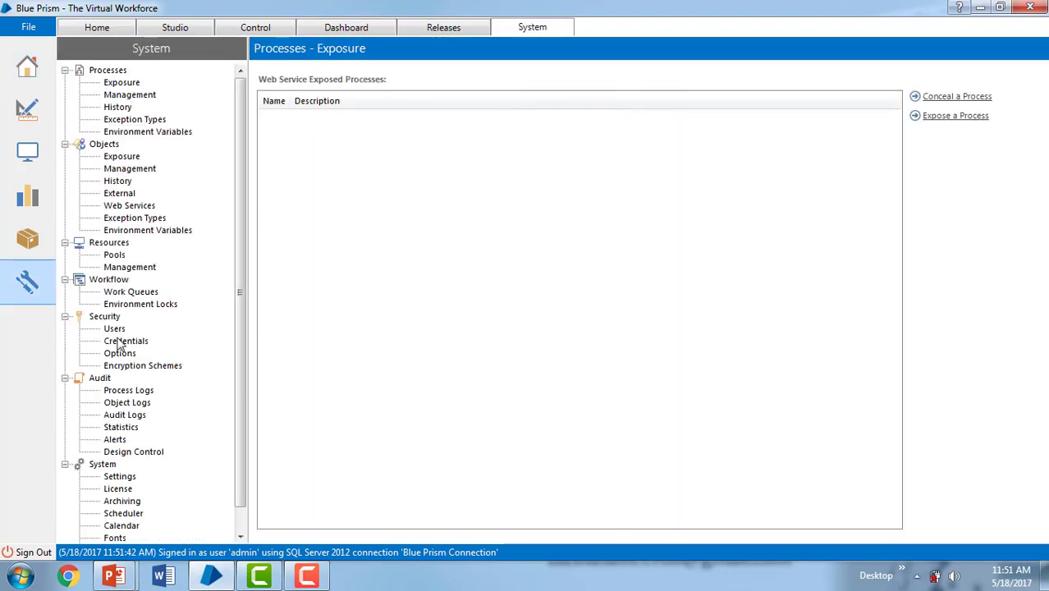
{"action": "mouse_move", "coordinate": [182, 292]}
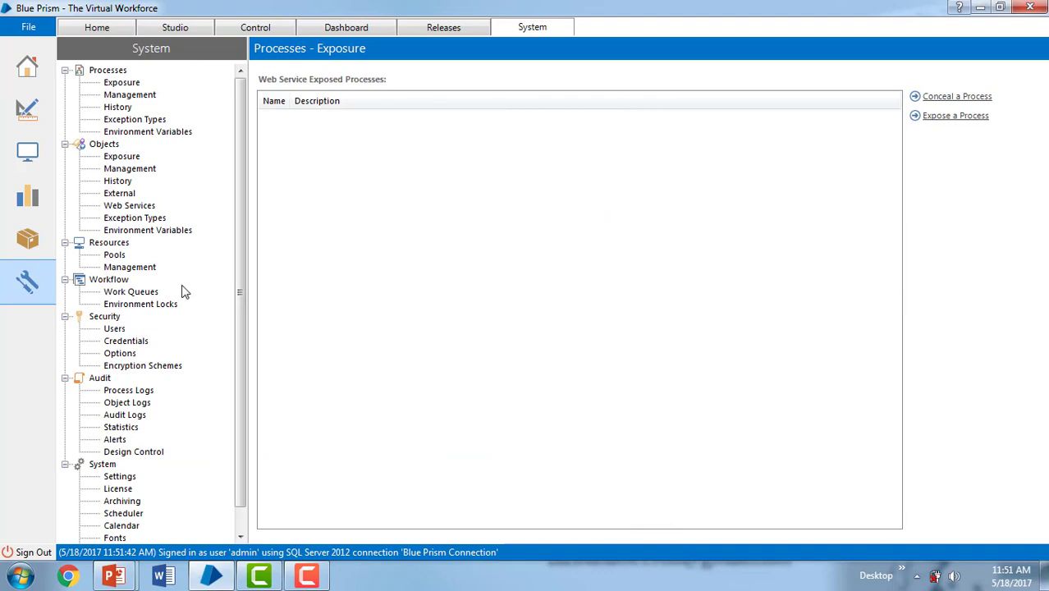
{"action": "mouse_move", "coordinate": [123, 320]}
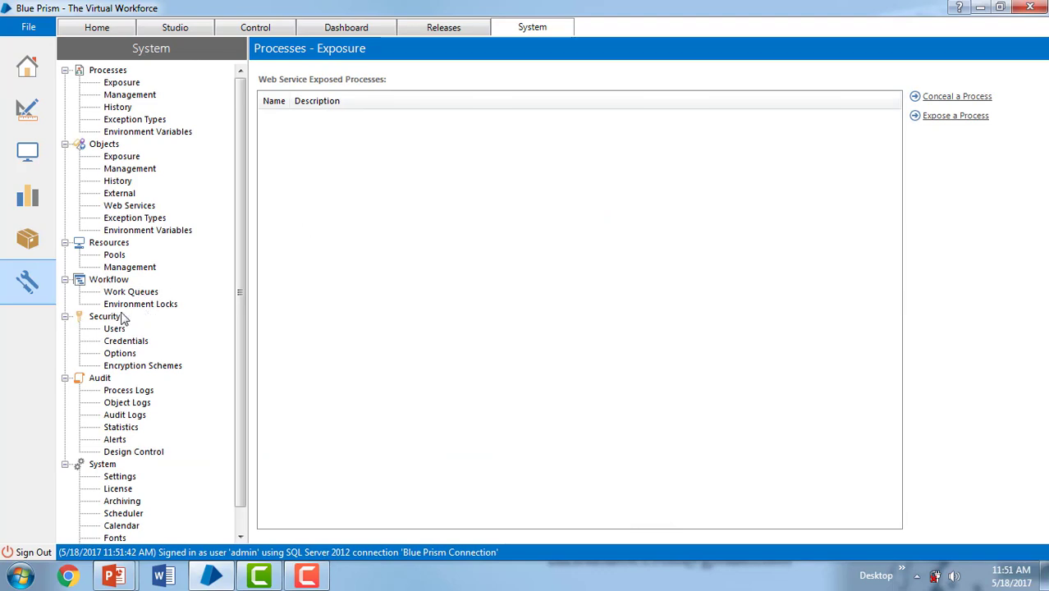
{"action": "left_click", "coordinate": [112, 328]}
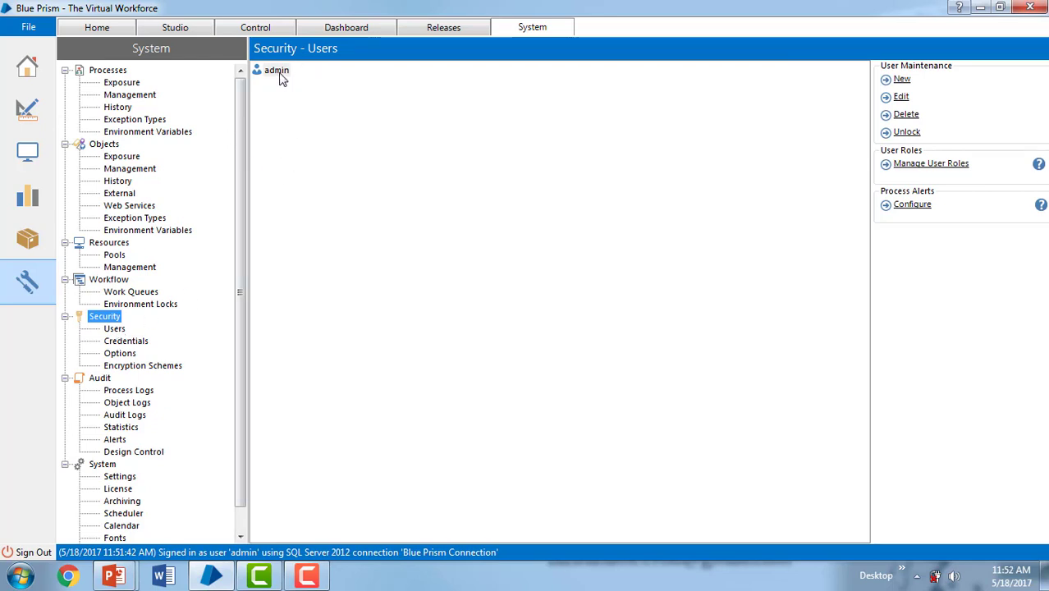
{"action": "left_click", "coordinate": [276, 70]}
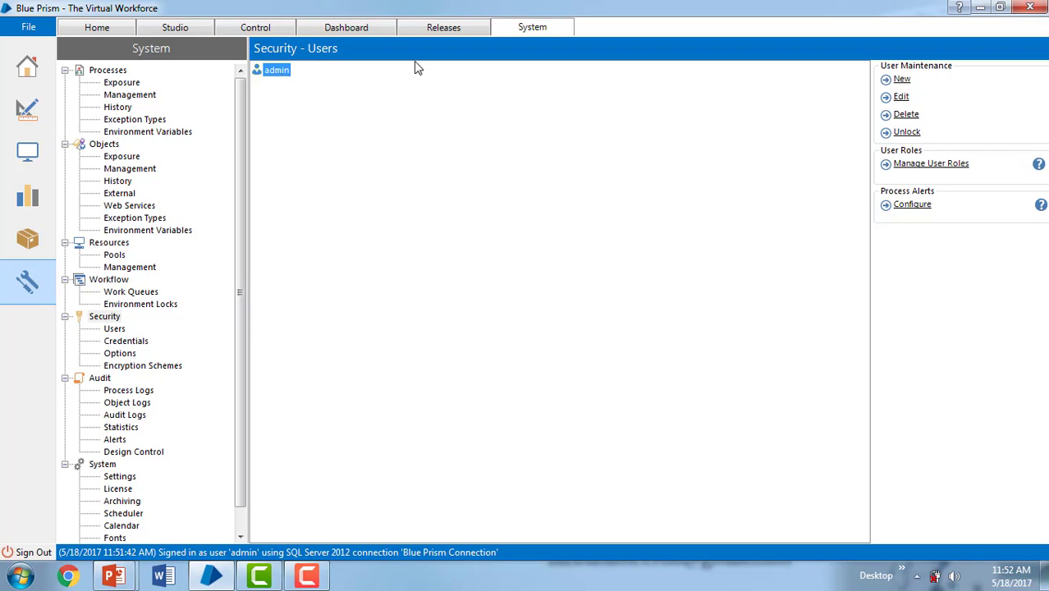
{"action": "left_click", "coordinate": [901, 96]}
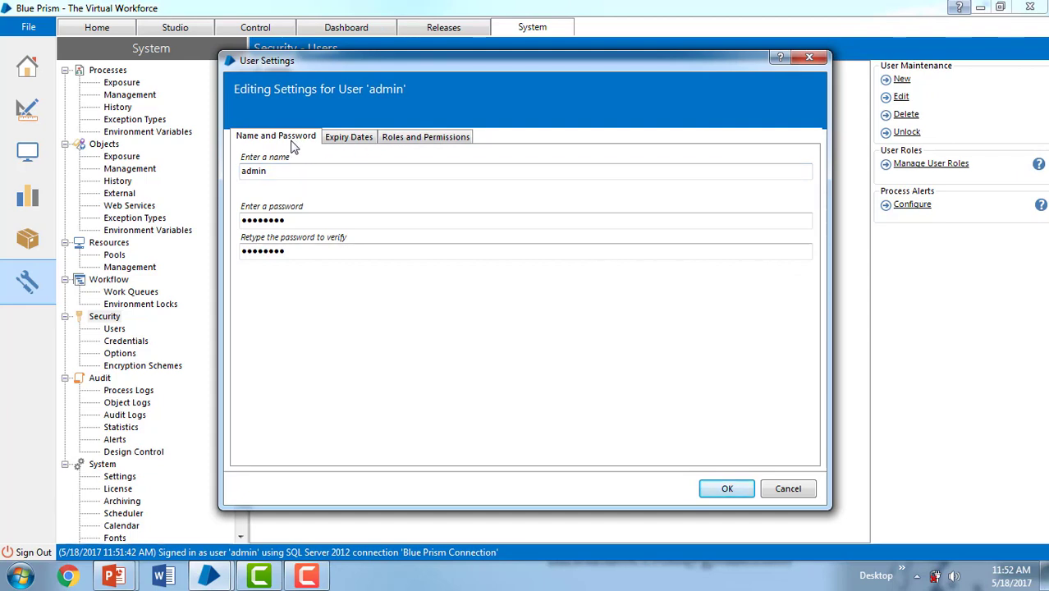
{"action": "mouse_move", "coordinate": [357, 109]}
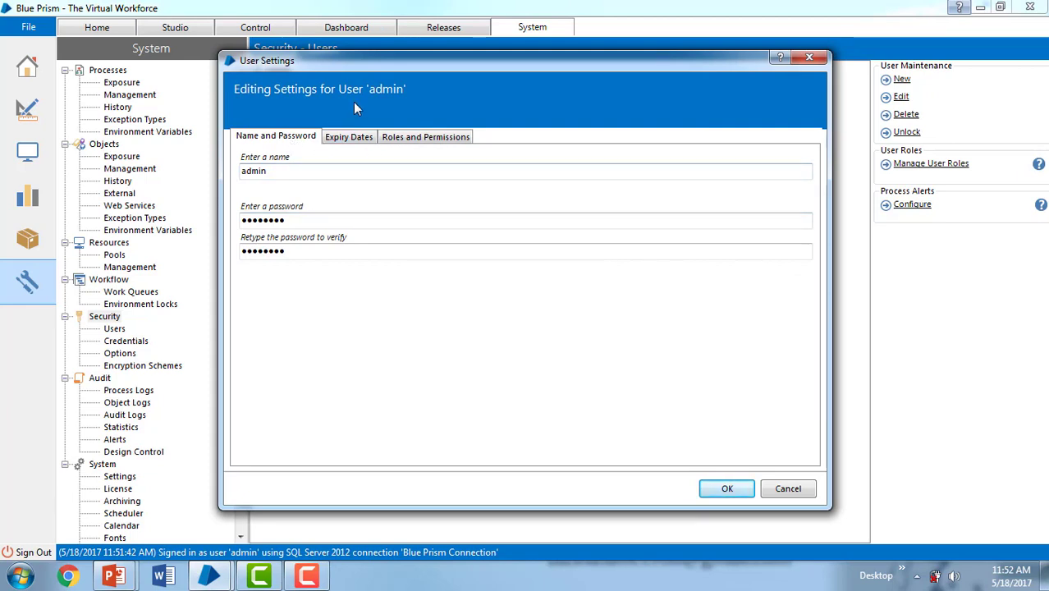
{"action": "mouse_move", "coordinate": [369, 105]}
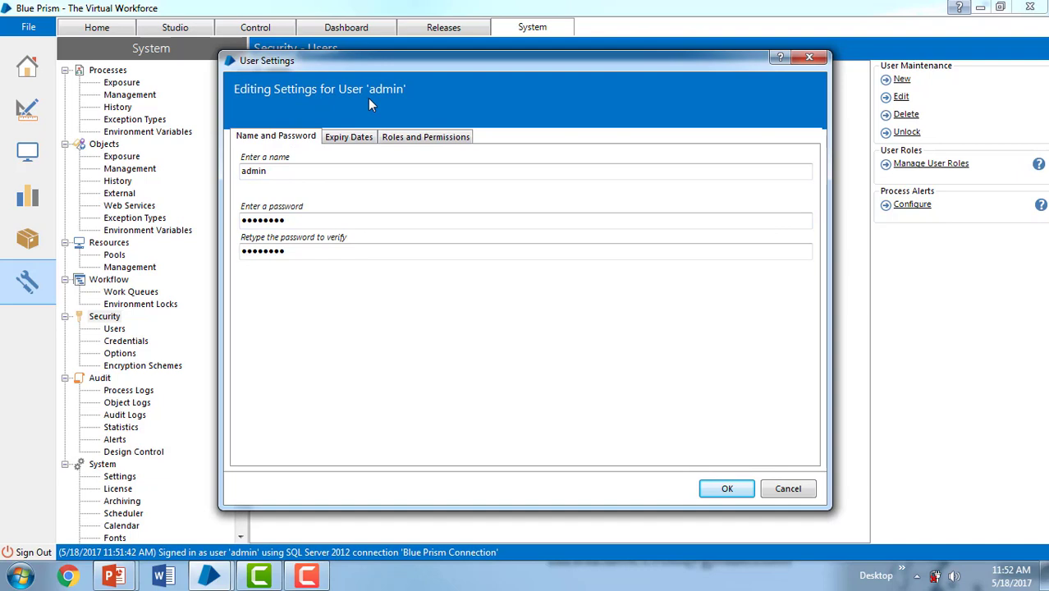
{"action": "left_click", "coordinate": [348, 136]}
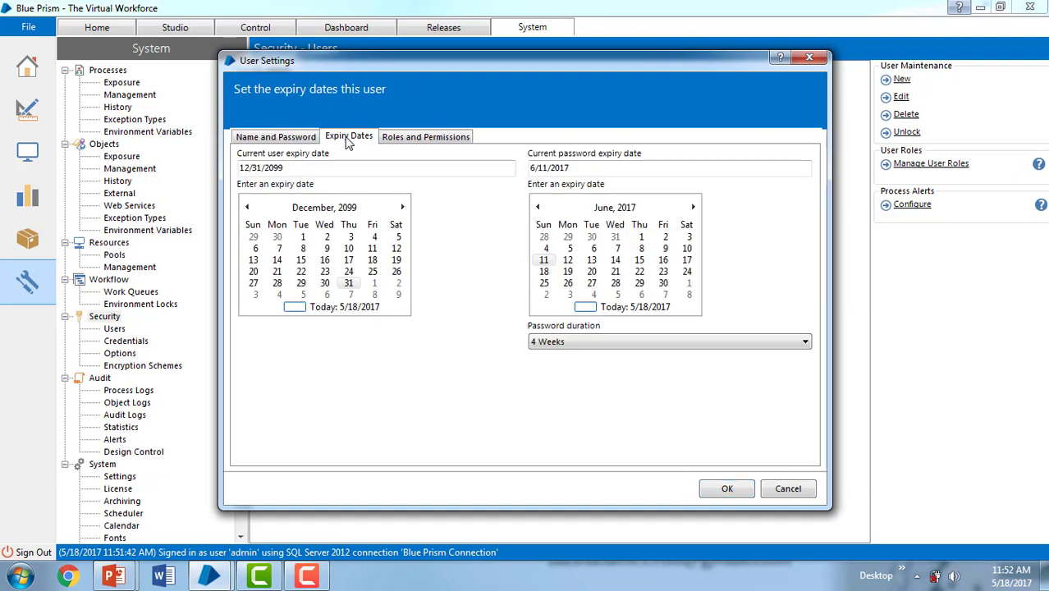
{"action": "mouse_move", "coordinate": [361, 315]}
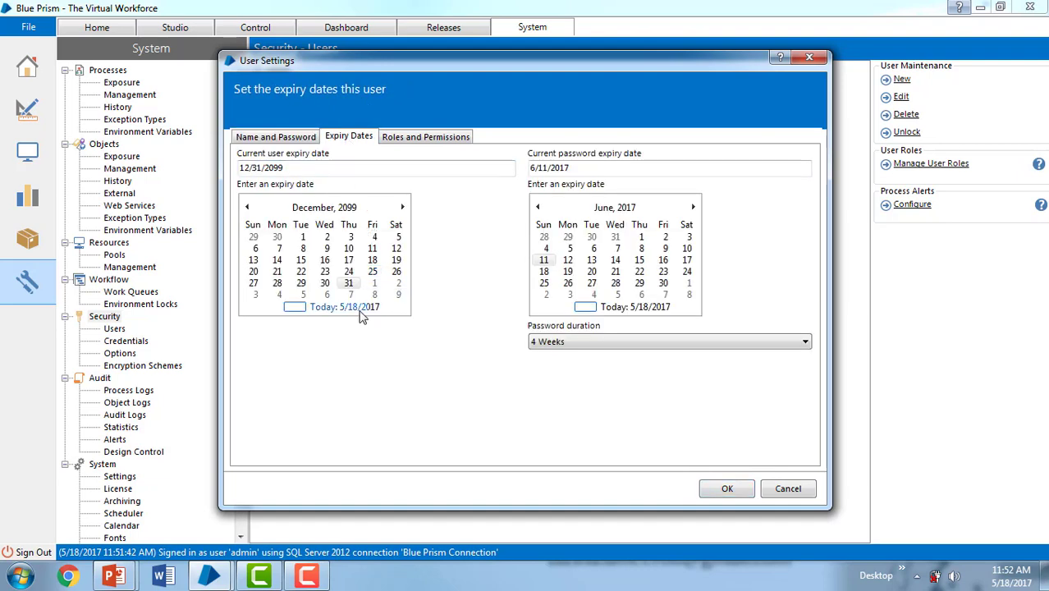
{"action": "left_click", "coordinate": [425, 136]}
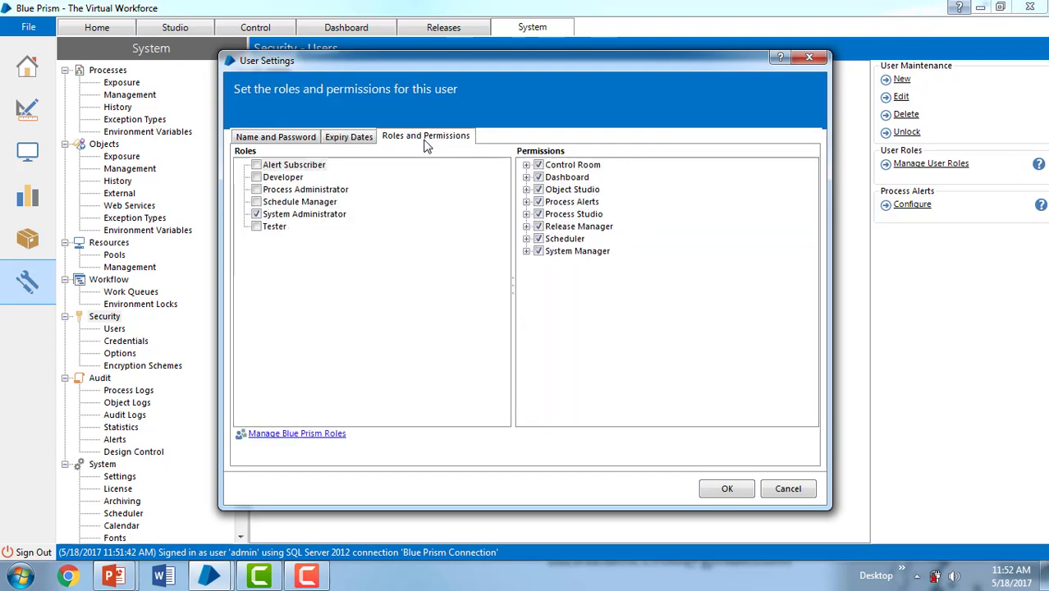
{"action": "mouse_move", "coordinate": [359, 178]}
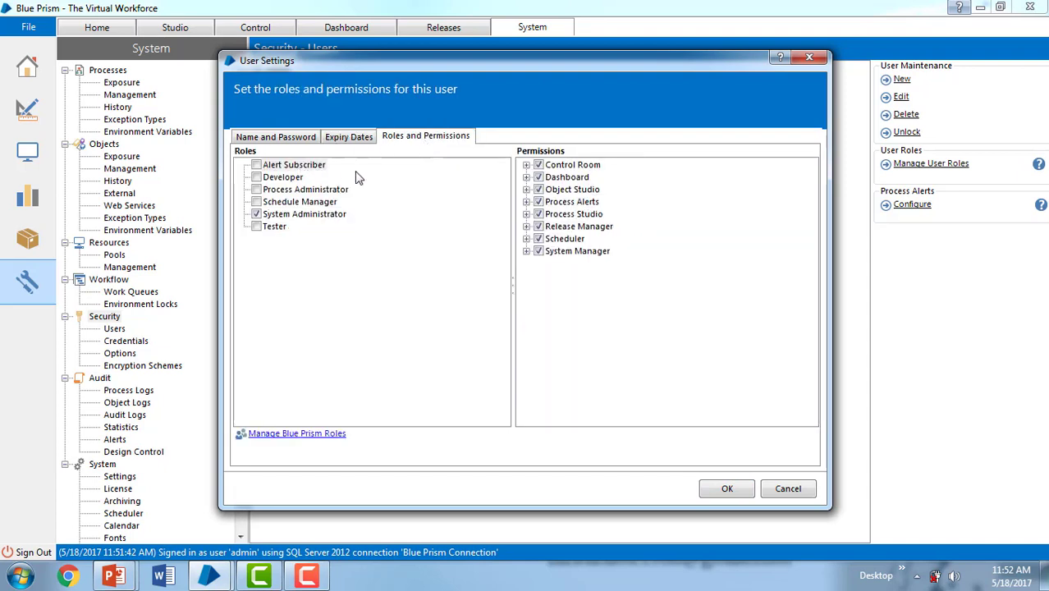
{"action": "mouse_move", "coordinate": [318, 106]}
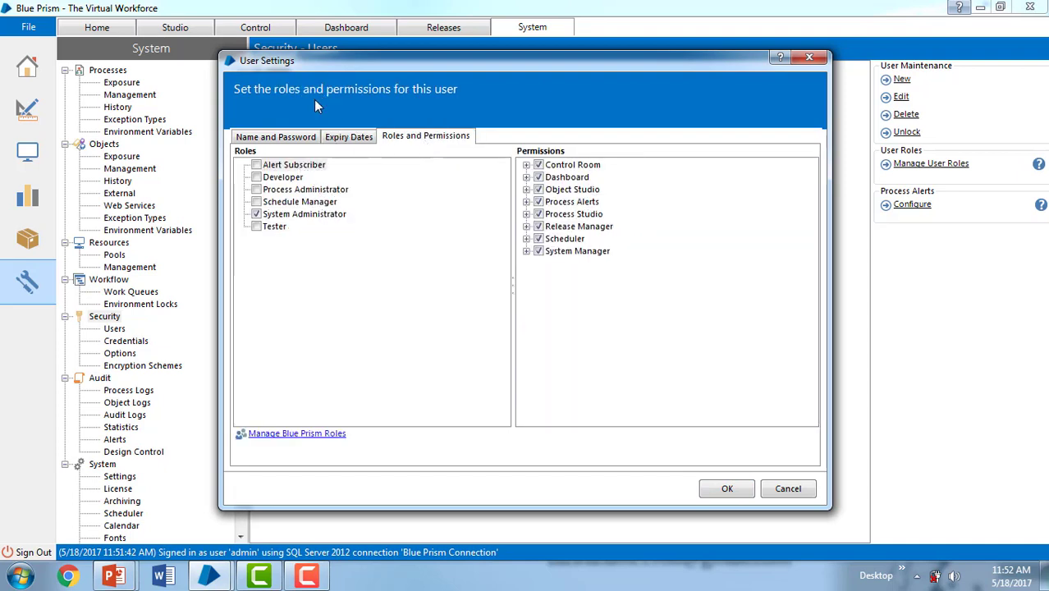
{"action": "mouse_move", "coordinate": [503, 211]}
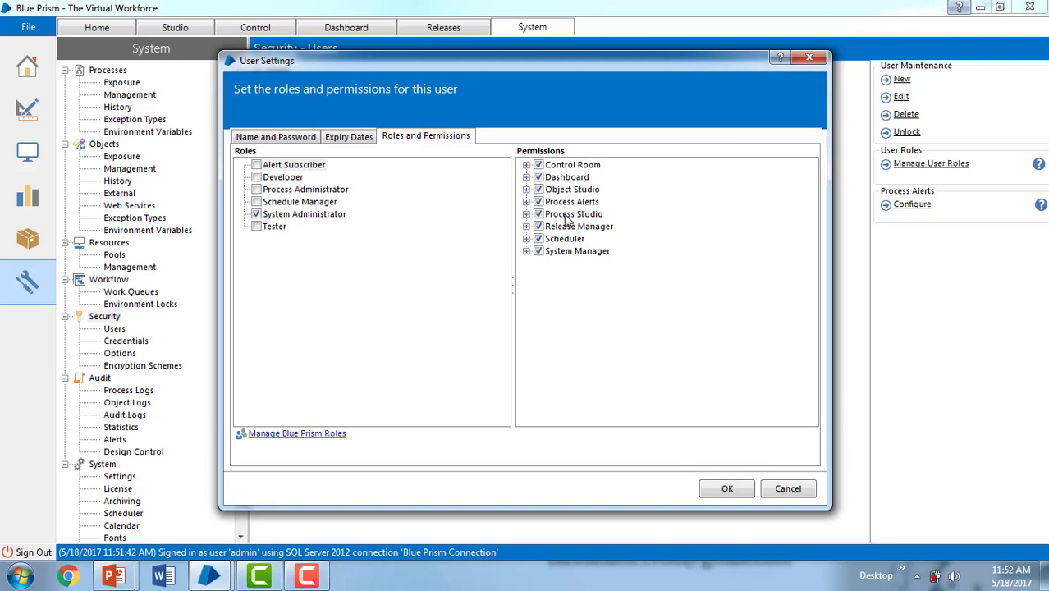
{"action": "mouse_move", "coordinate": [574, 236]}
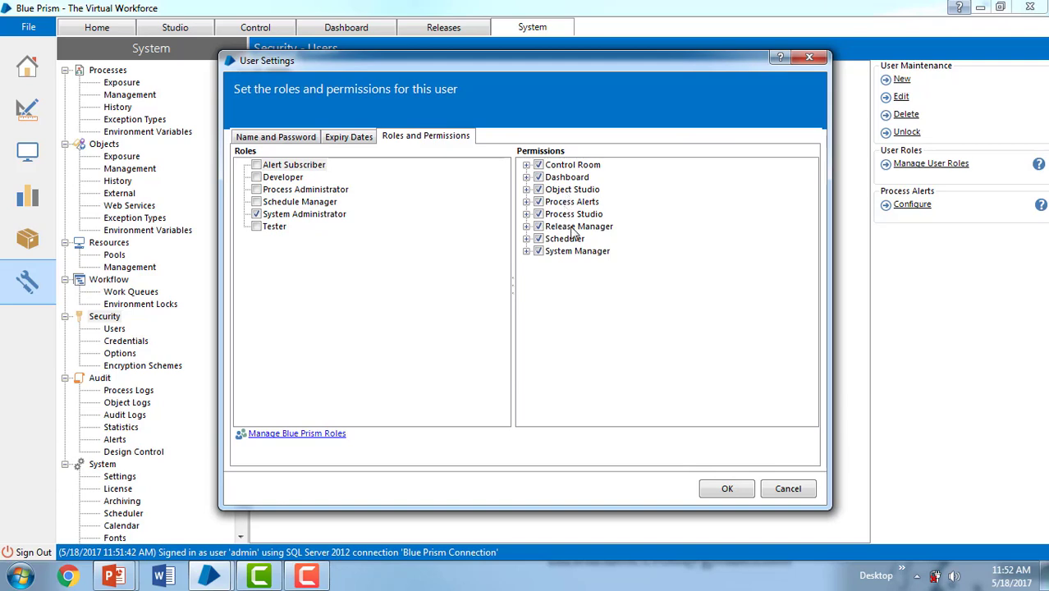
{"action": "mouse_move", "coordinate": [688, 409]}
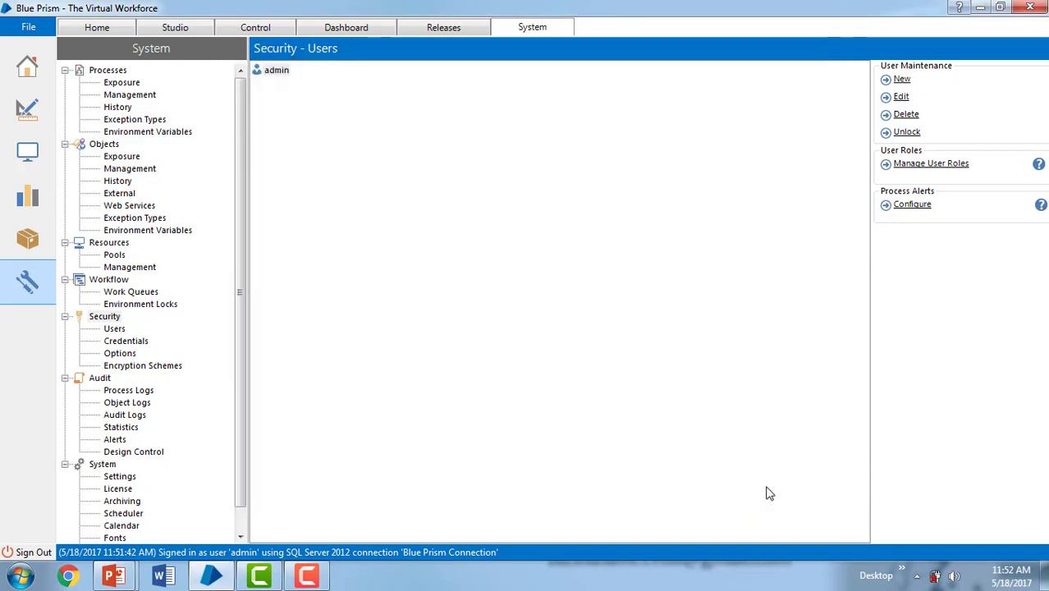
{"action": "mouse_move", "coordinate": [602, 303]}
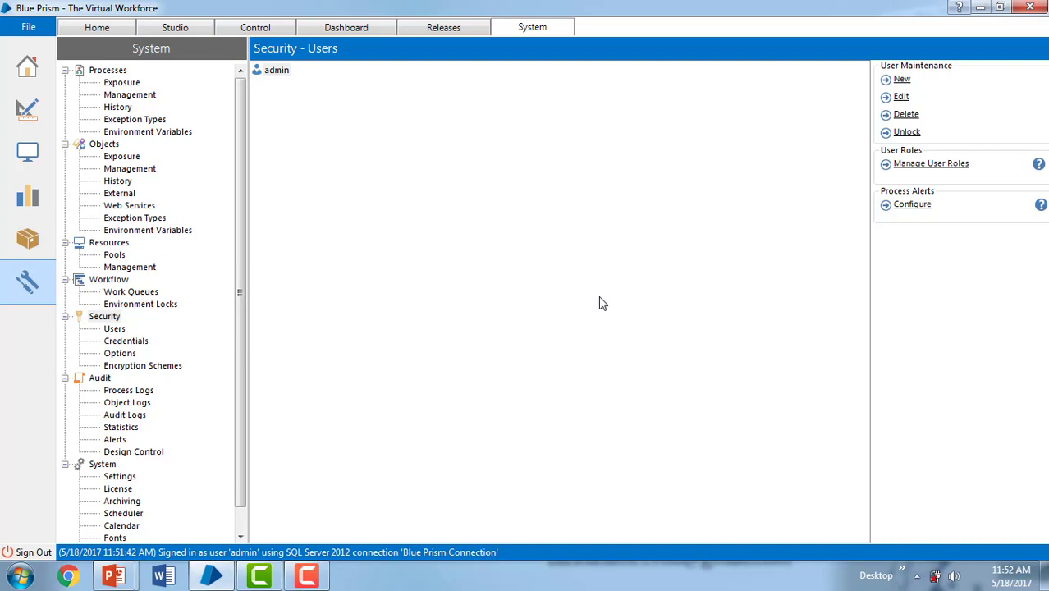
{"action": "mouse_move", "coordinate": [699, 196]}
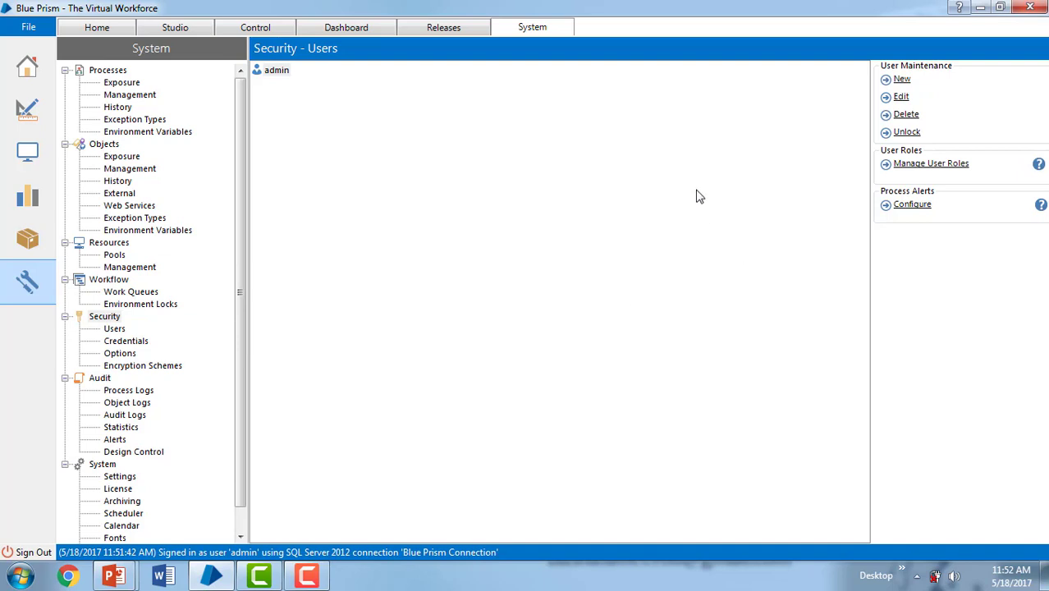
{"action": "mouse_move", "coordinate": [902, 80]}
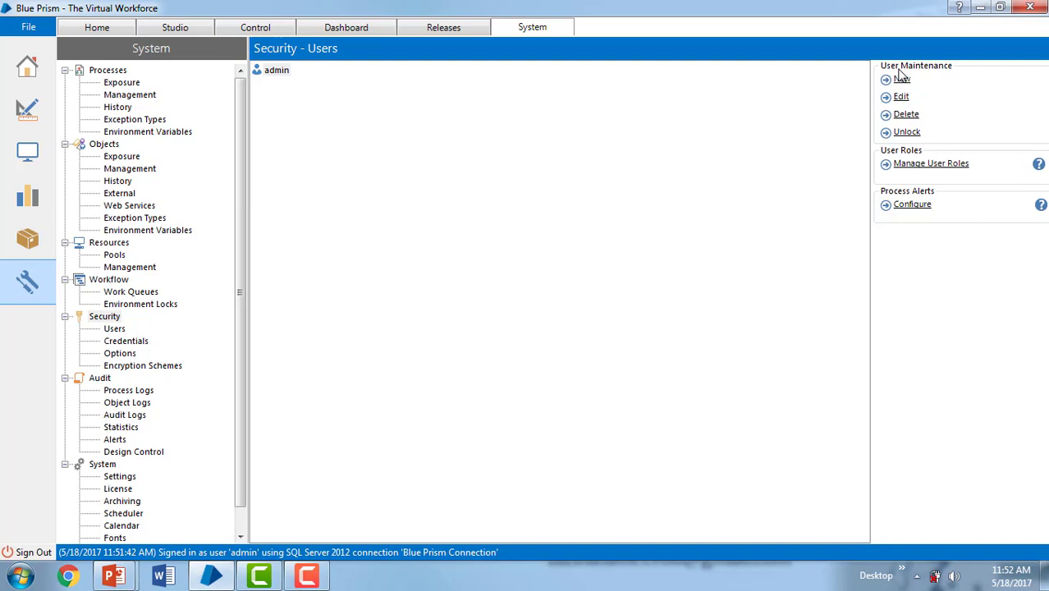
{"action": "mouse_move", "coordinate": [925, 77]}
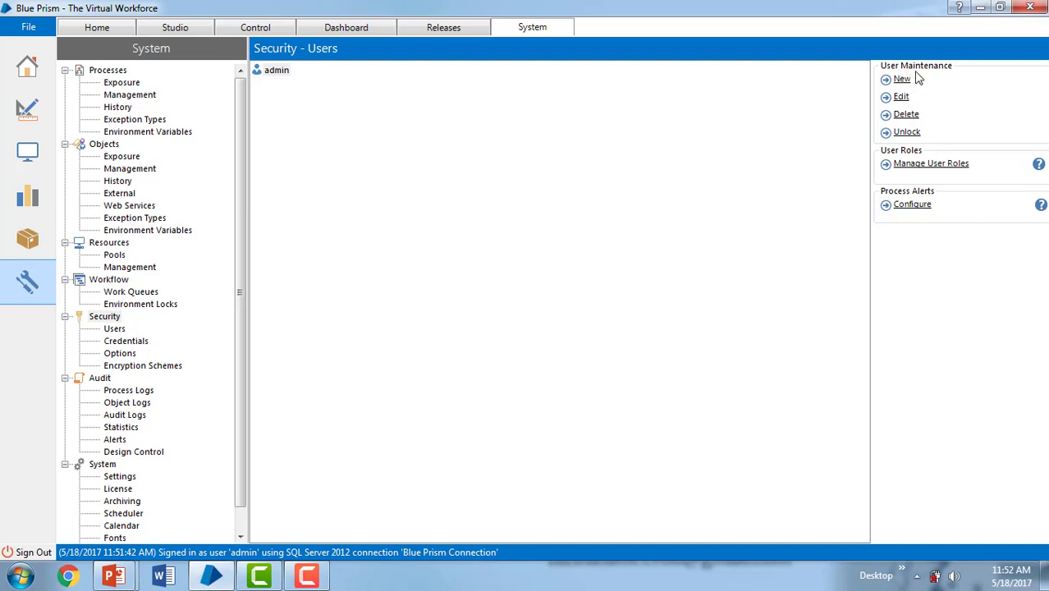
Step: Start a new user named 'Blueprismuser' and enter its password
{"action": "left_click", "coordinate": [901, 80]}
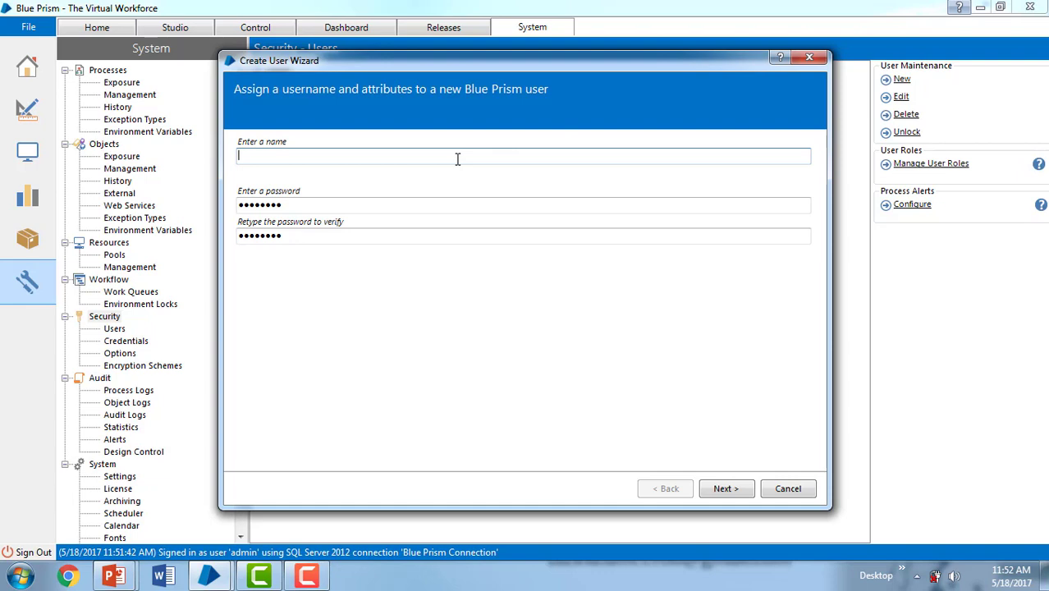
{"action": "type", "text": "Blue"}
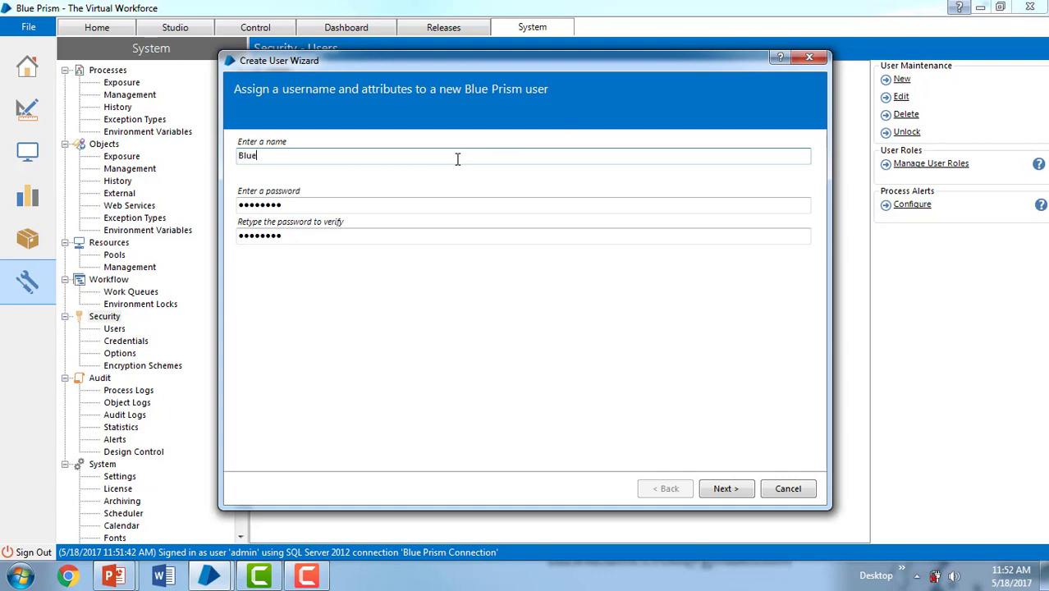
{"action": "type", "text": "pris"}
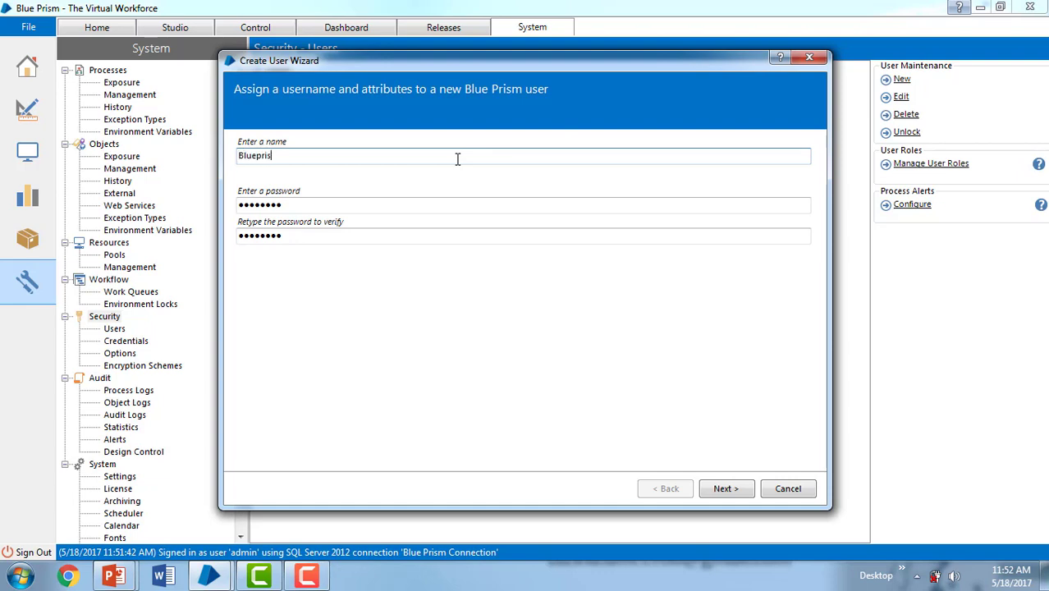
{"action": "type", "text": "muser"}
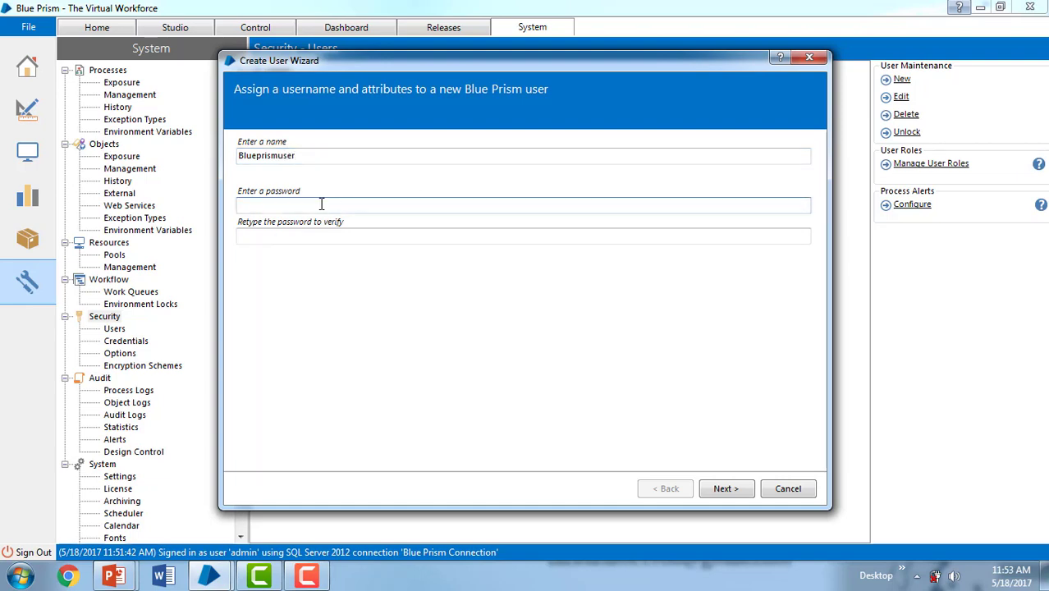
{"action": "type", "text": "•••••"}
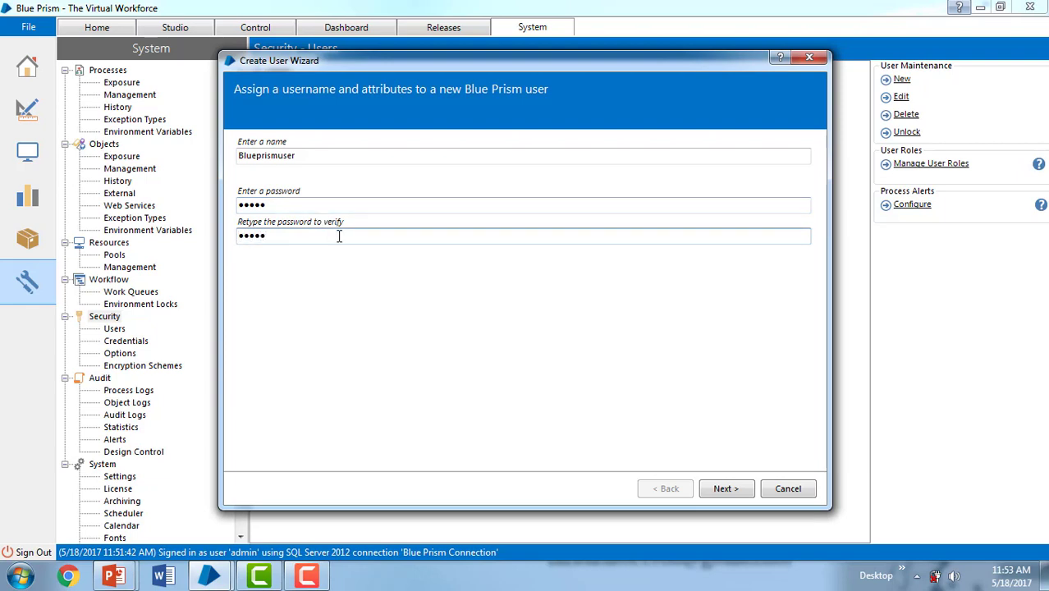
{"action": "mouse_move", "coordinate": [725, 488]}
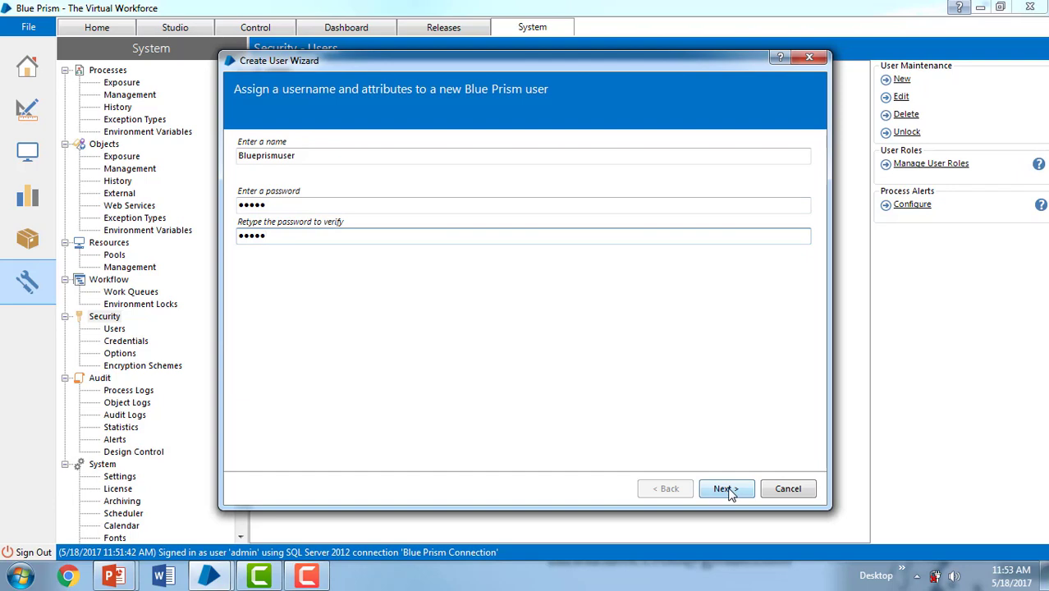
Step: Set the password expiry to 12/31/2017, keeping a 4 Weeks password duration
{"action": "left_click", "coordinate": [725, 489]}
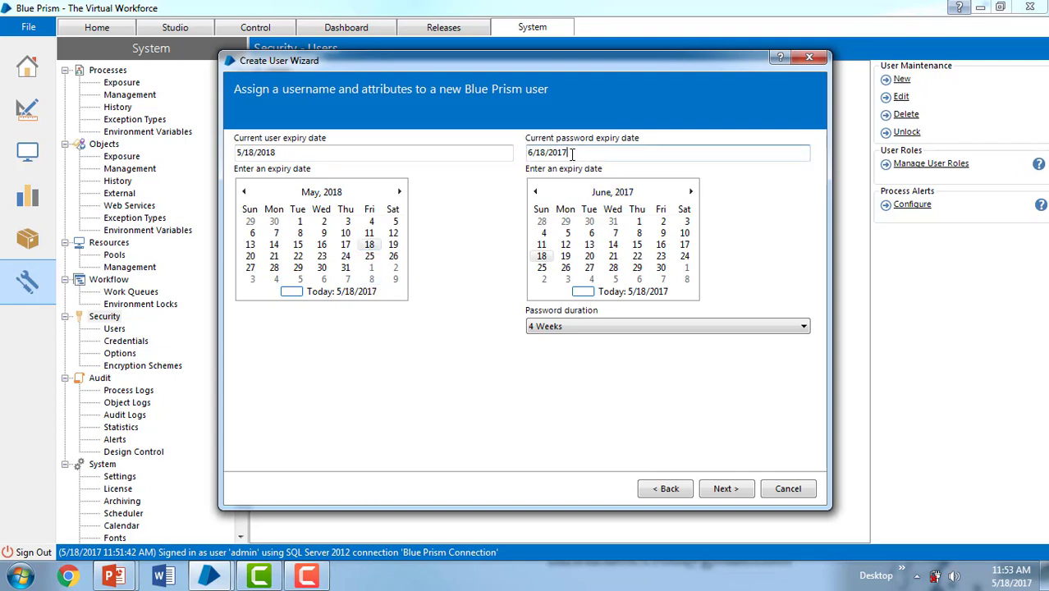
{"action": "left_click", "coordinate": [611, 192]}
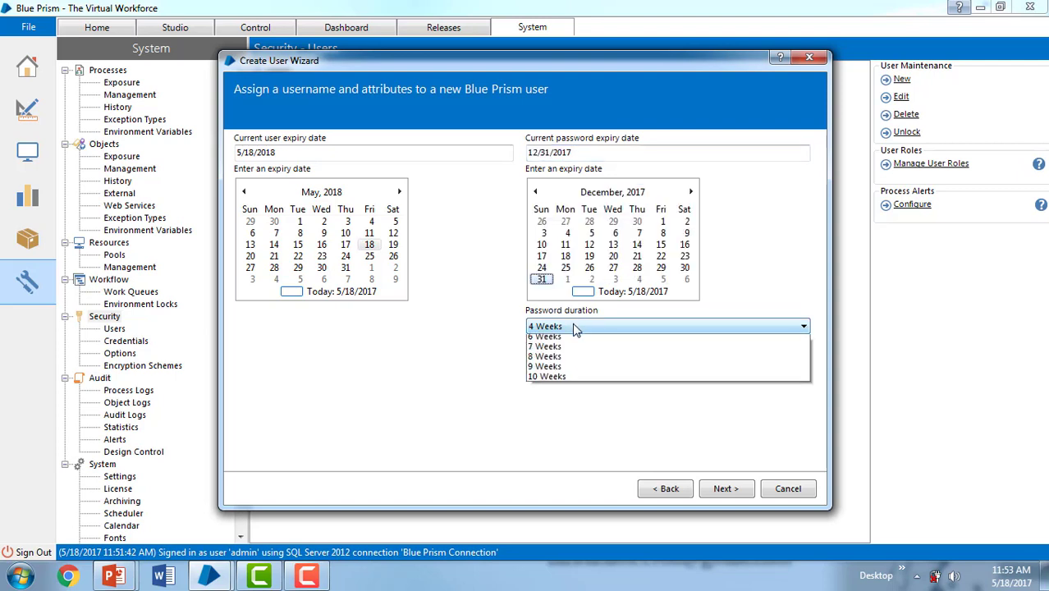
{"action": "left_click", "coordinate": [548, 325]}
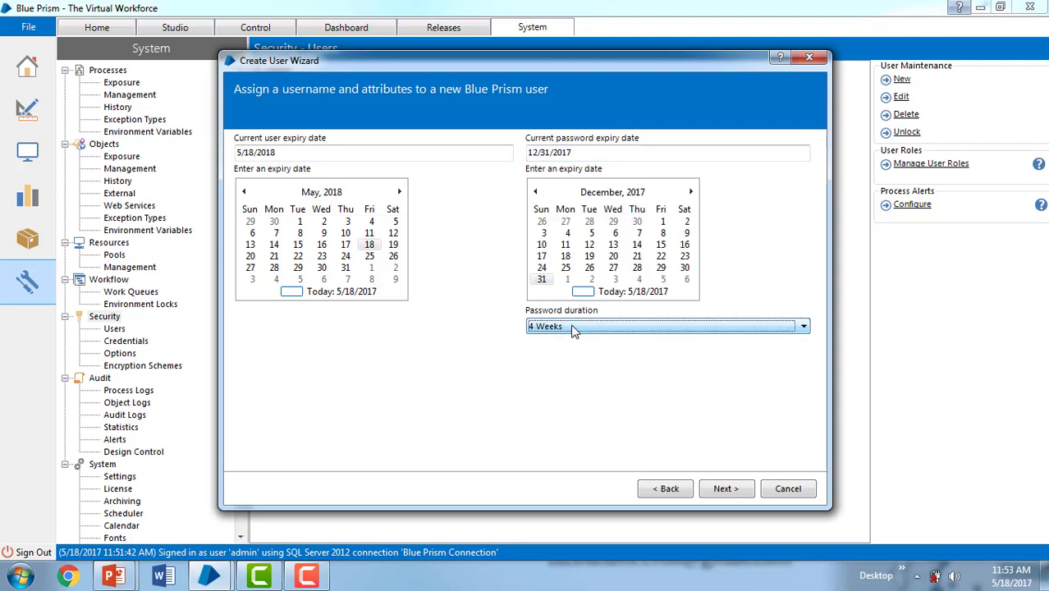
{"action": "mouse_move", "coordinate": [726, 491]}
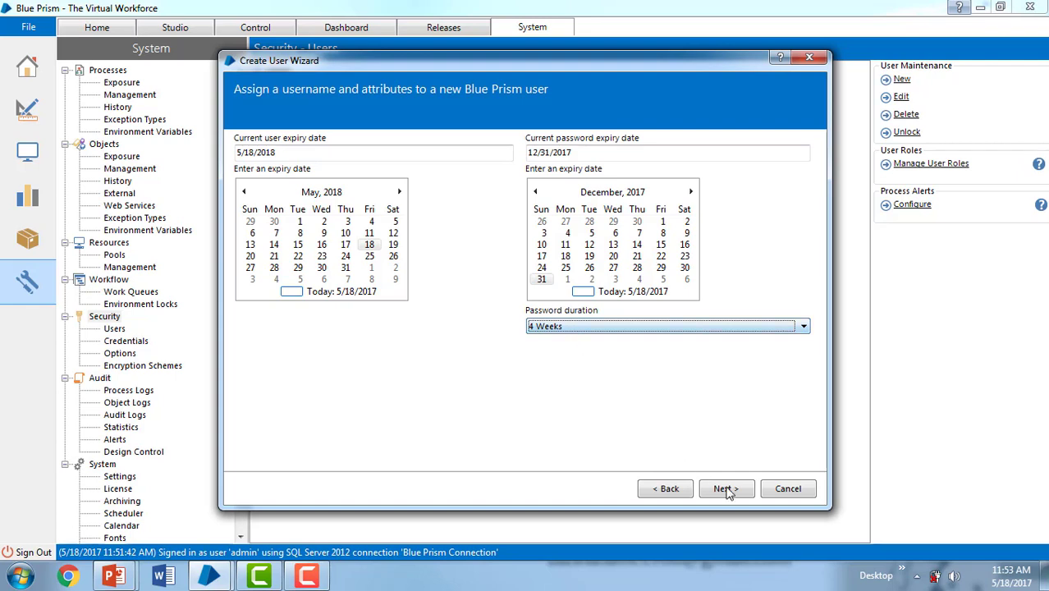
Step: Tick the Developer role for the new user on the Roles page
{"action": "left_click", "coordinate": [725, 489]}
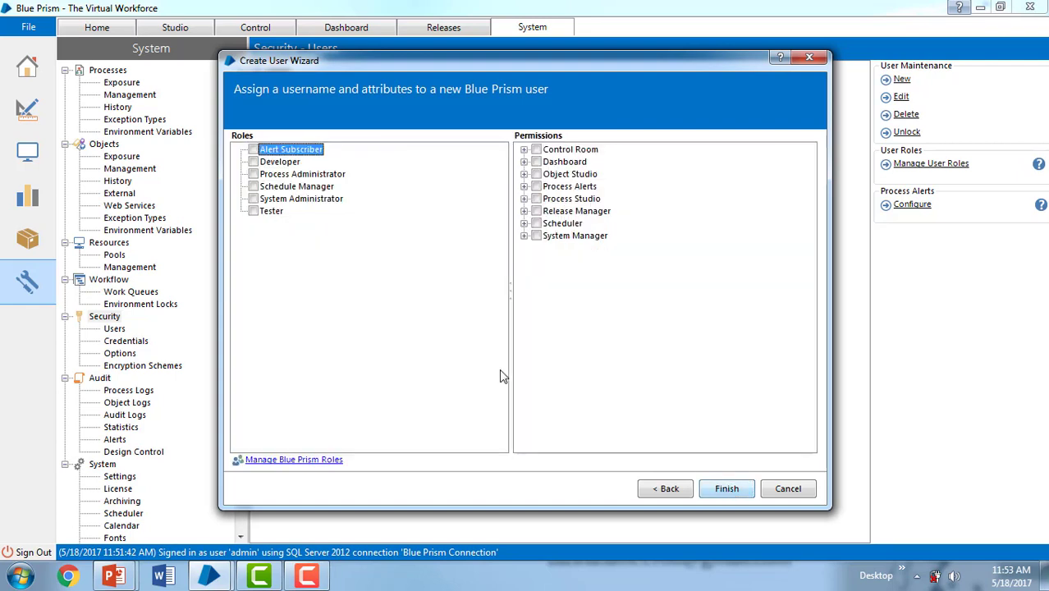
{"action": "mouse_move", "coordinate": [264, 186]}
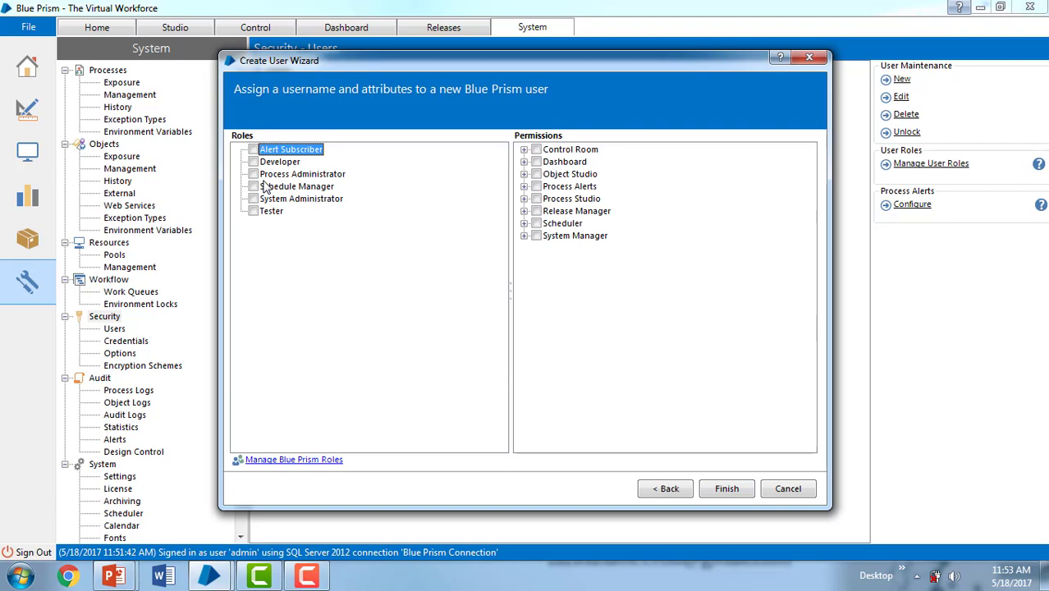
{"action": "mouse_move", "coordinate": [292, 162]}
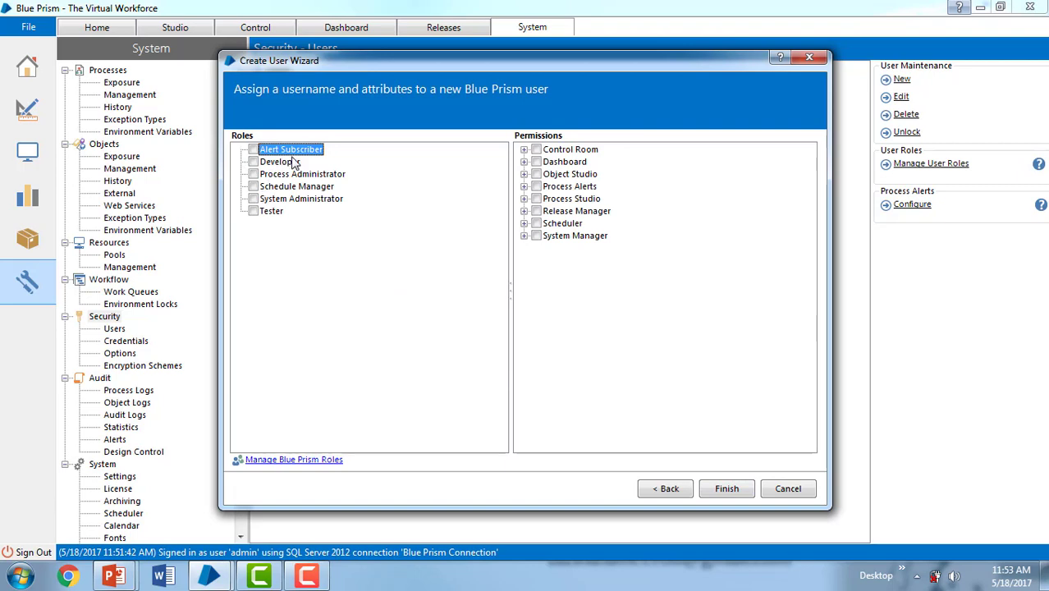
{"action": "left_click", "coordinate": [280, 161]}
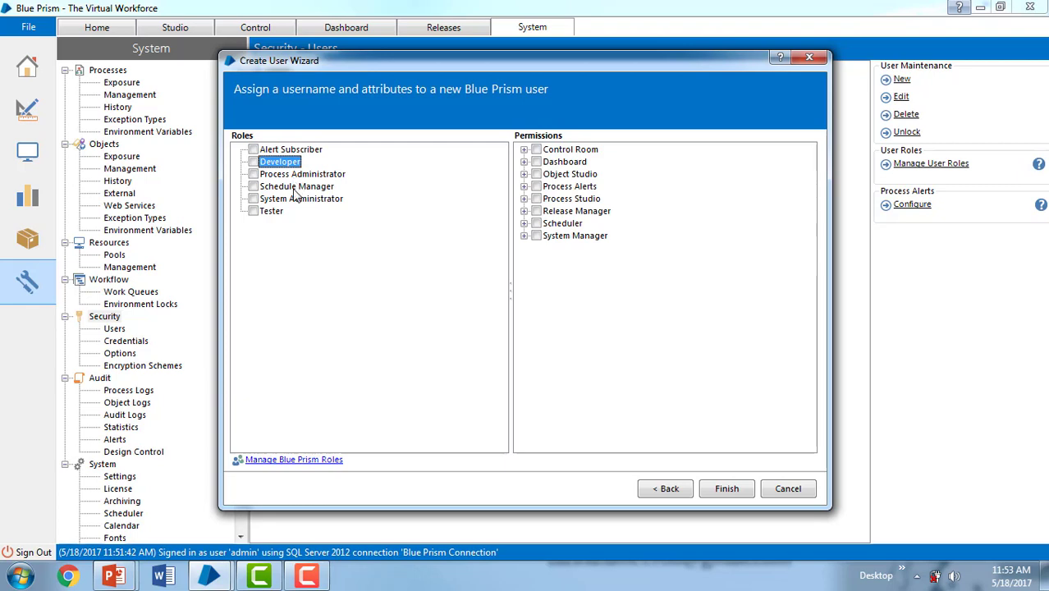
{"action": "mouse_move", "coordinate": [284, 203]}
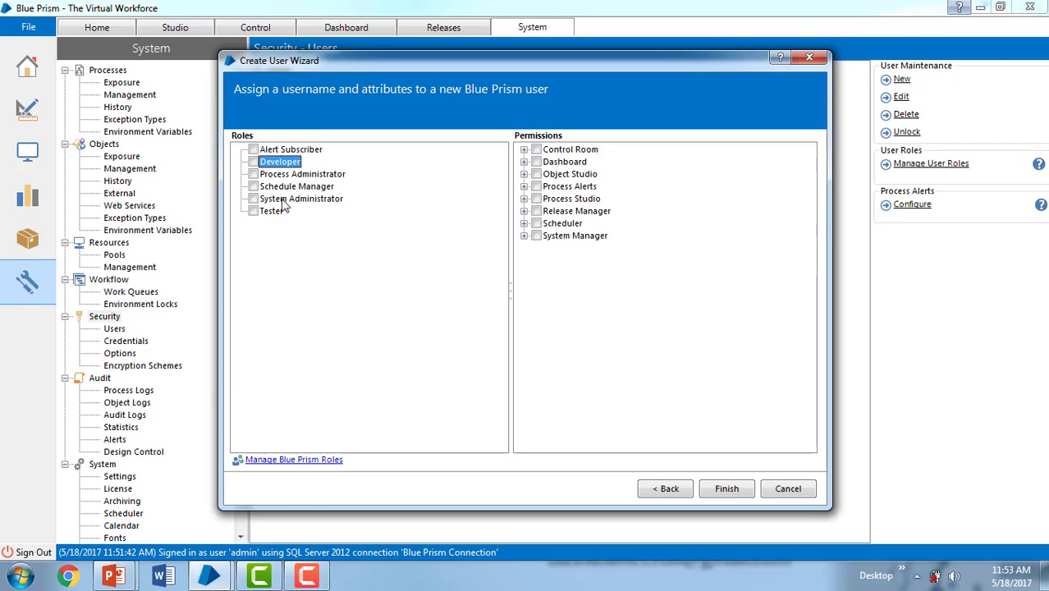
{"action": "mouse_move", "coordinate": [266, 198]}
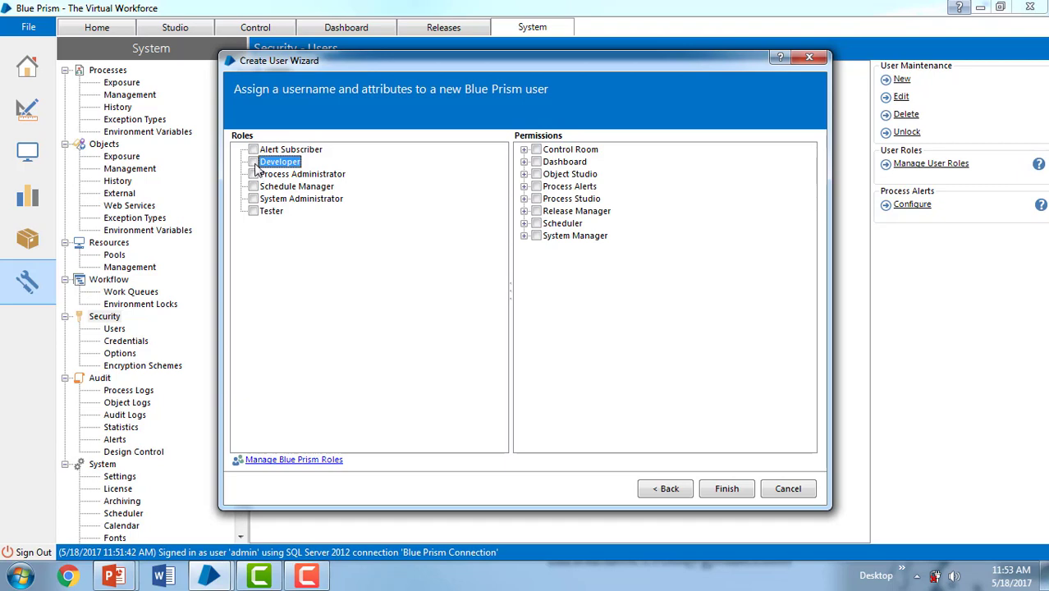
{"action": "left_click", "coordinate": [254, 161]}
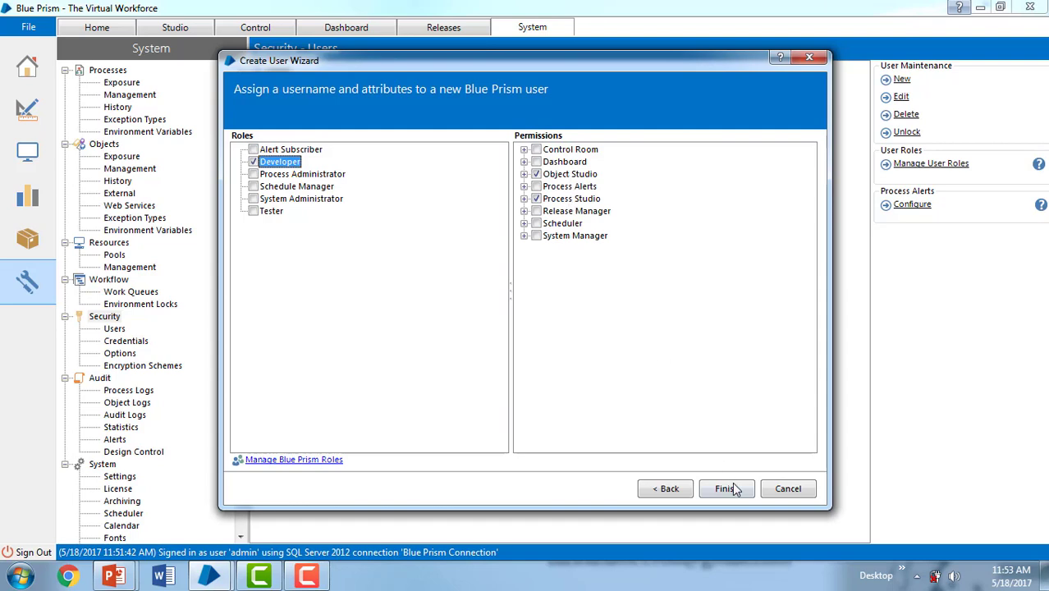
Step: Finish the wizard, confirm the success message, and select Blueprismuser in the list
{"action": "left_click", "coordinate": [725, 488]}
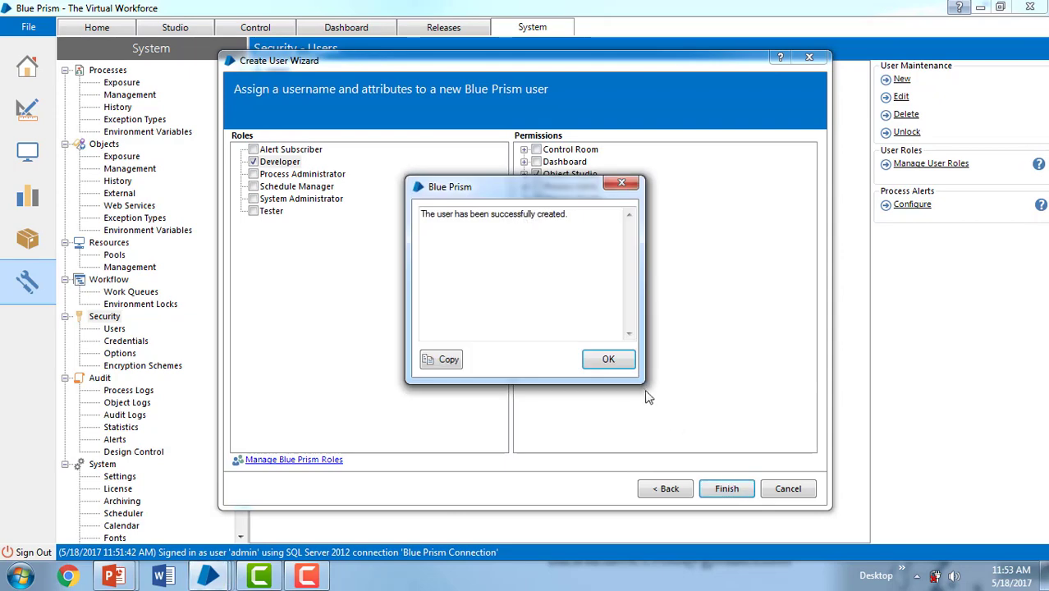
{"action": "mouse_move", "coordinate": [609, 360]}
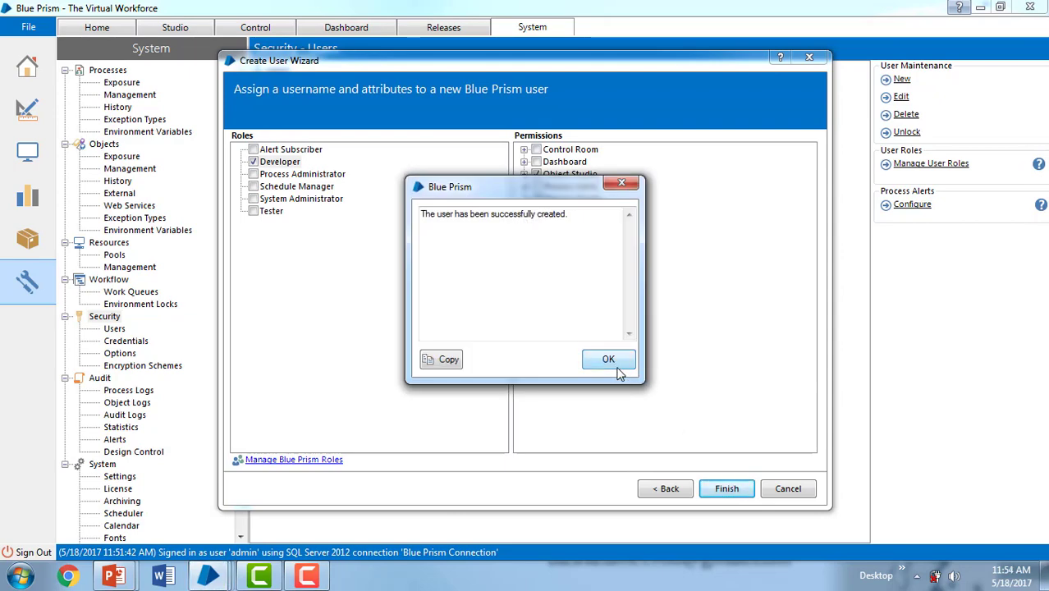
{"action": "left_click", "coordinate": [609, 360]}
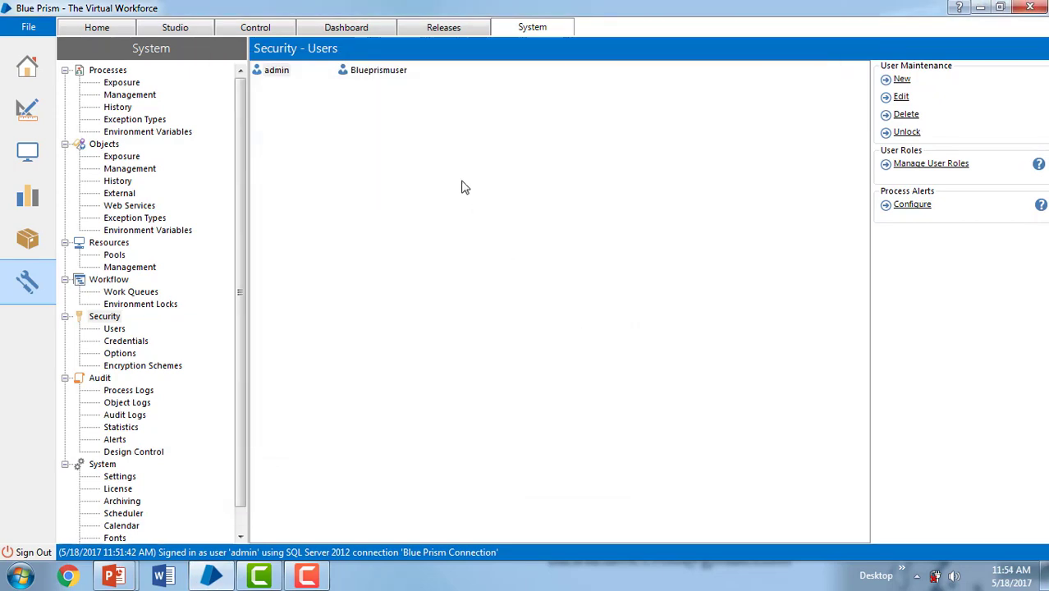
{"action": "left_click", "coordinate": [372, 70]}
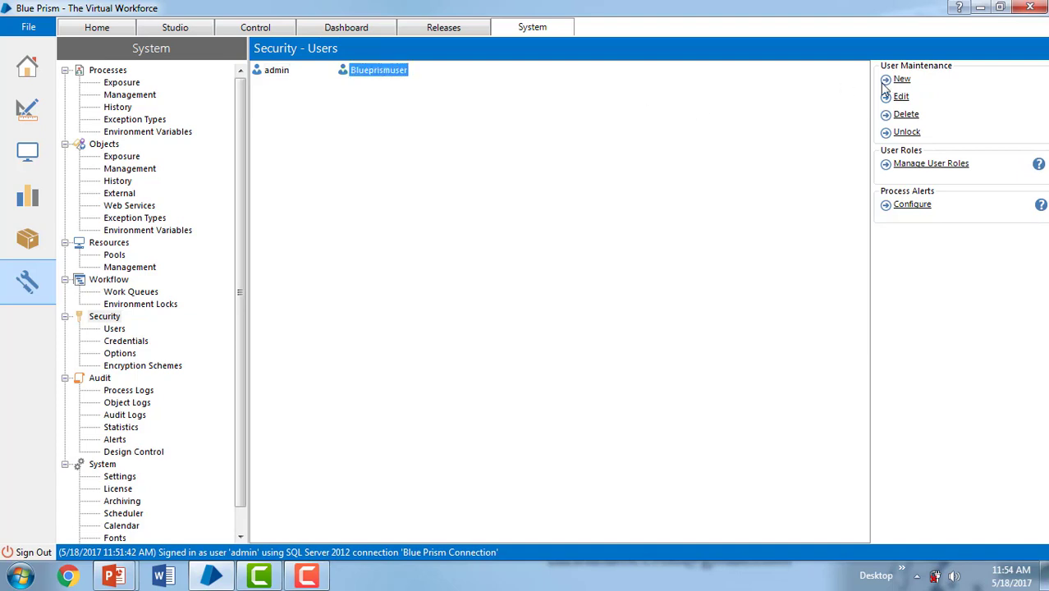
{"action": "left_click", "coordinate": [895, 96]}
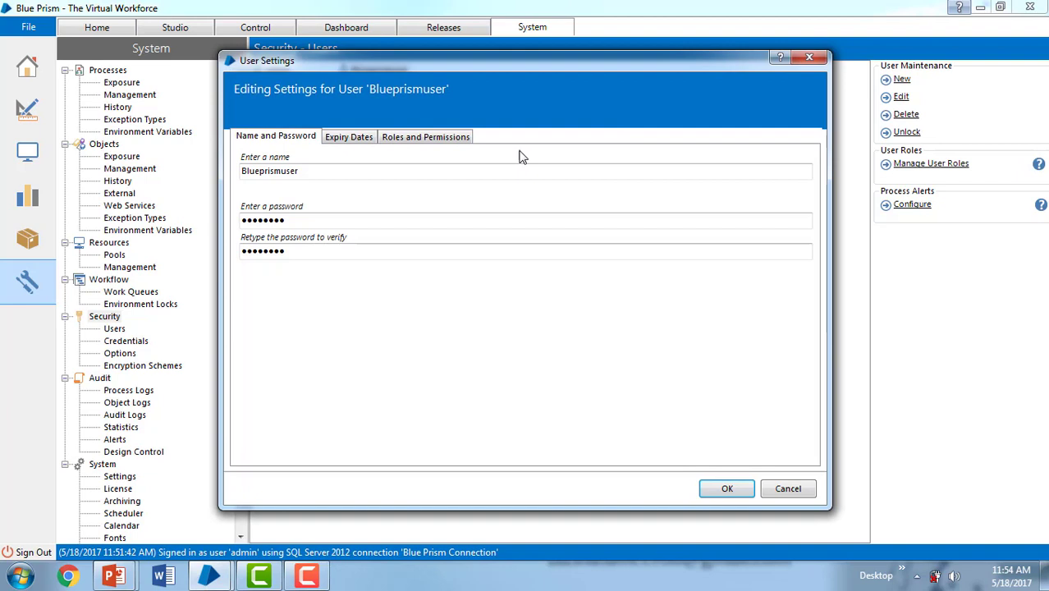
{"action": "triple_click", "coordinate": [270, 171]}
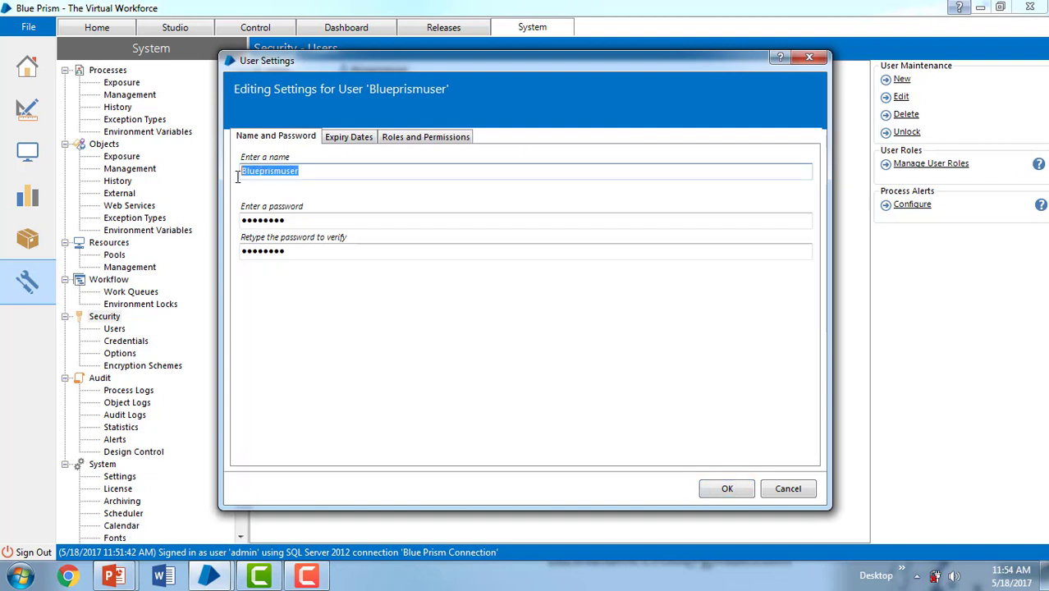
{"action": "mouse_move", "coordinate": [743, 463]}
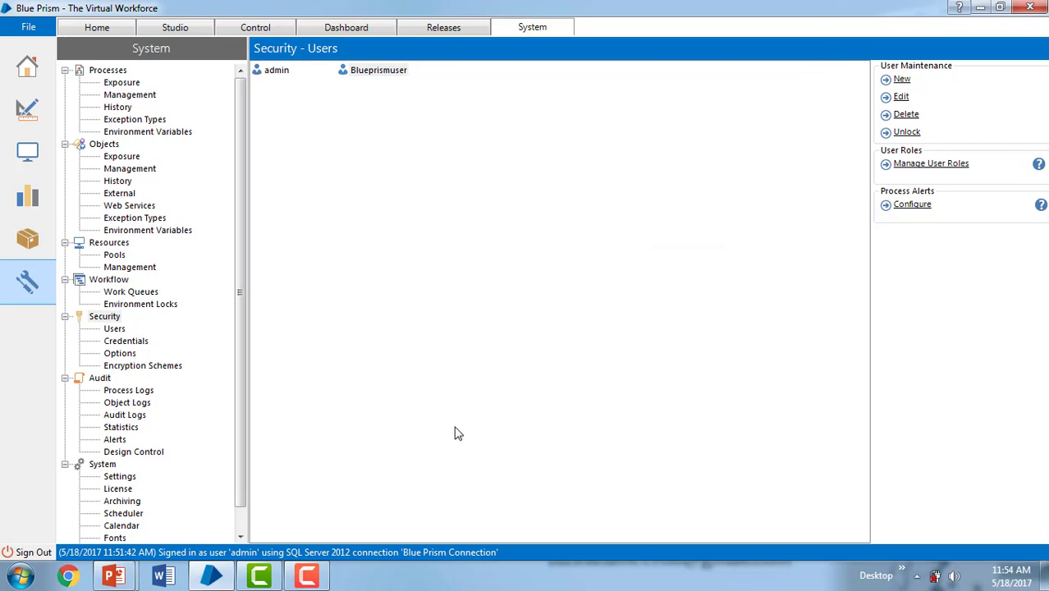
{"action": "mouse_move", "coordinate": [29, 553]}
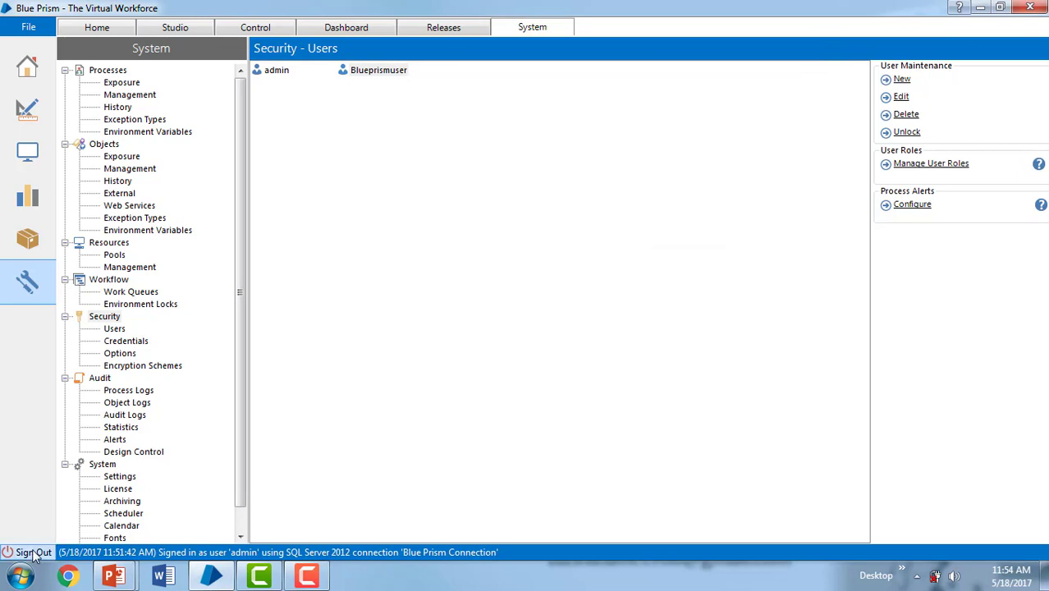
Step: Sign out of admin and sign back in as 'Blueprismuser'
{"action": "left_click", "coordinate": [33, 550]}
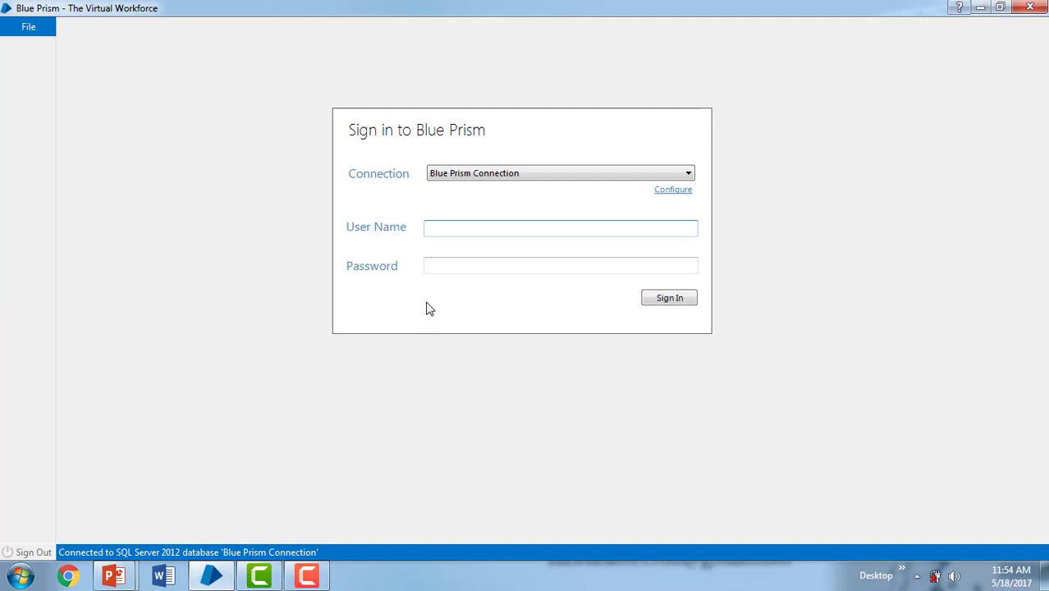
{"action": "type", "text": "Blueprismuser"}
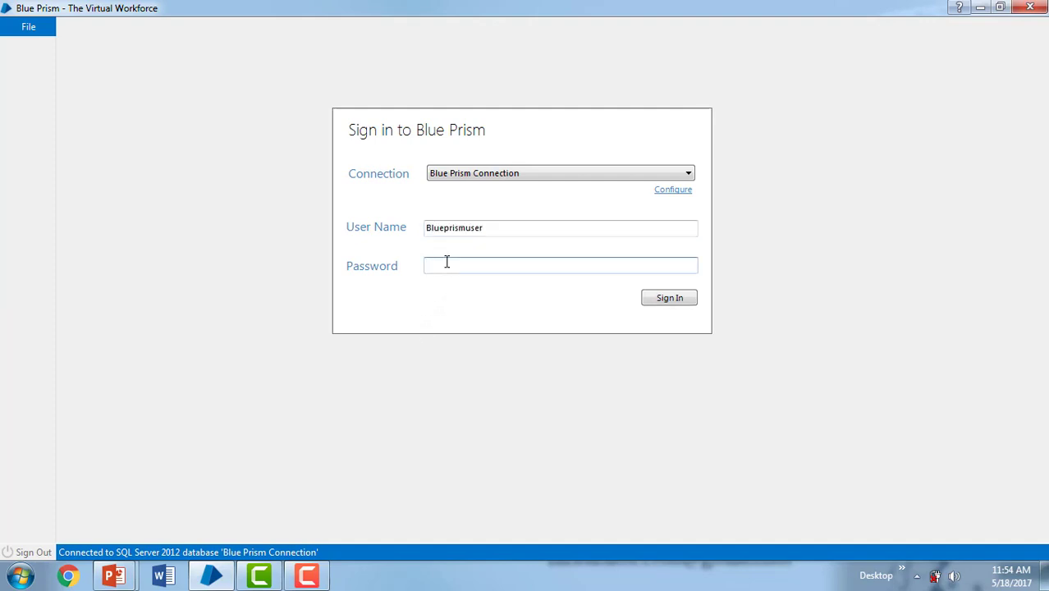
{"action": "type", "text": "•••••"}
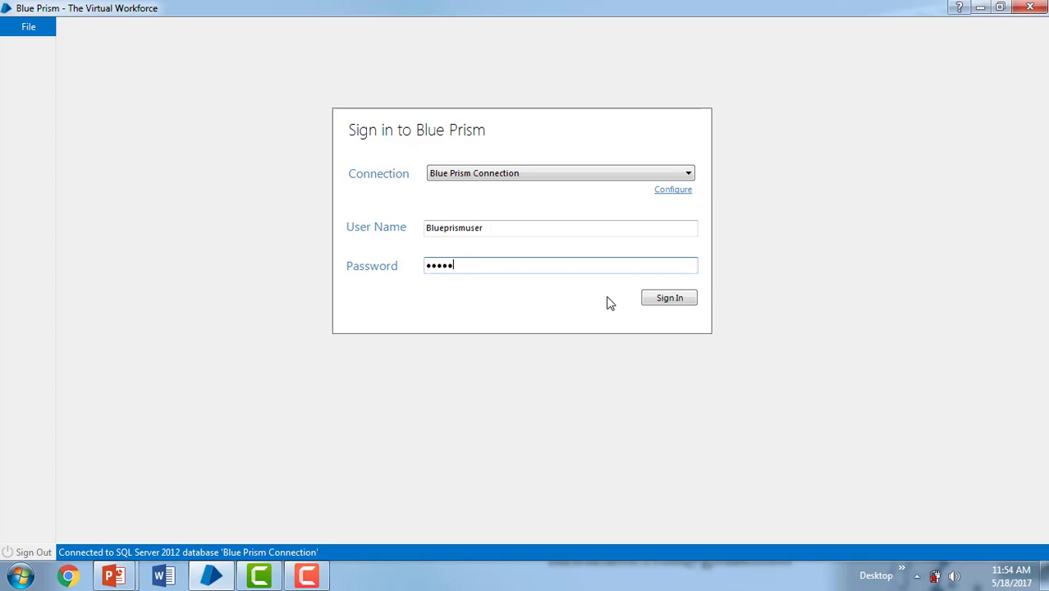
{"action": "left_click", "coordinate": [669, 298]}
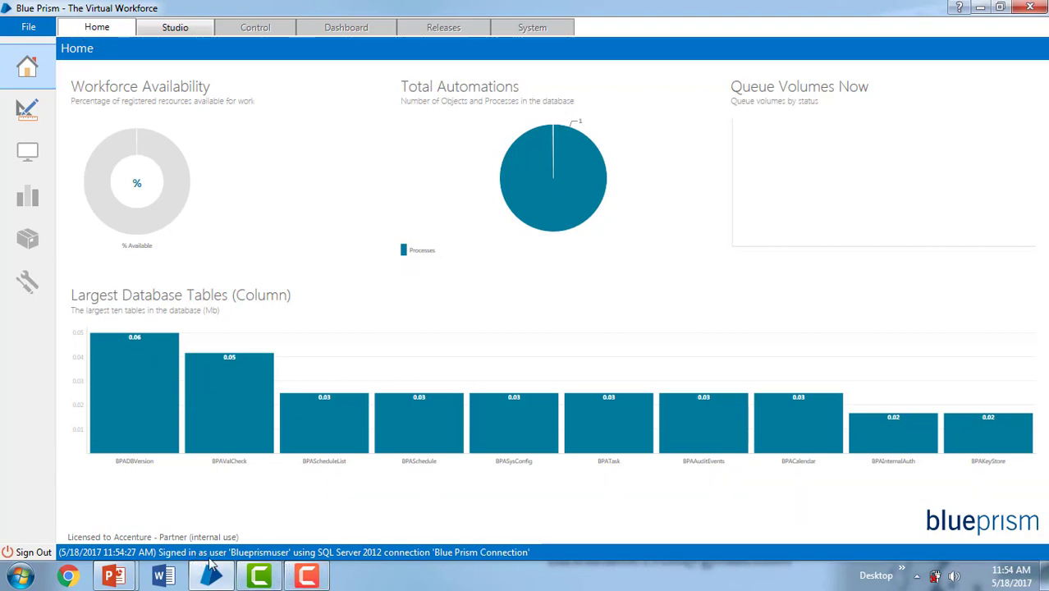
{"action": "mouse_move", "coordinate": [286, 575]}
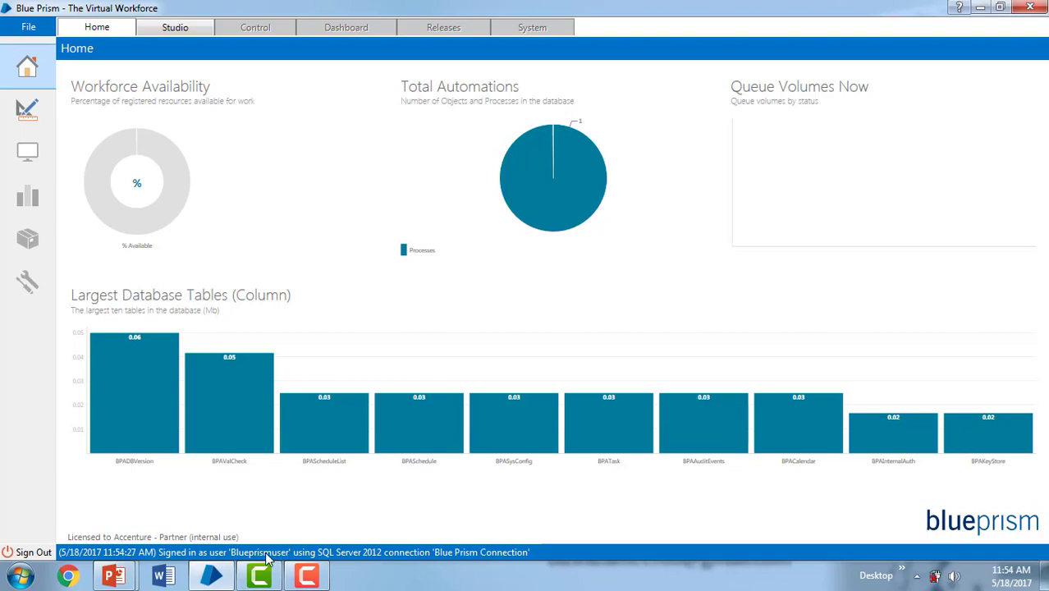
{"action": "mouse_move", "coordinate": [196, 39]}
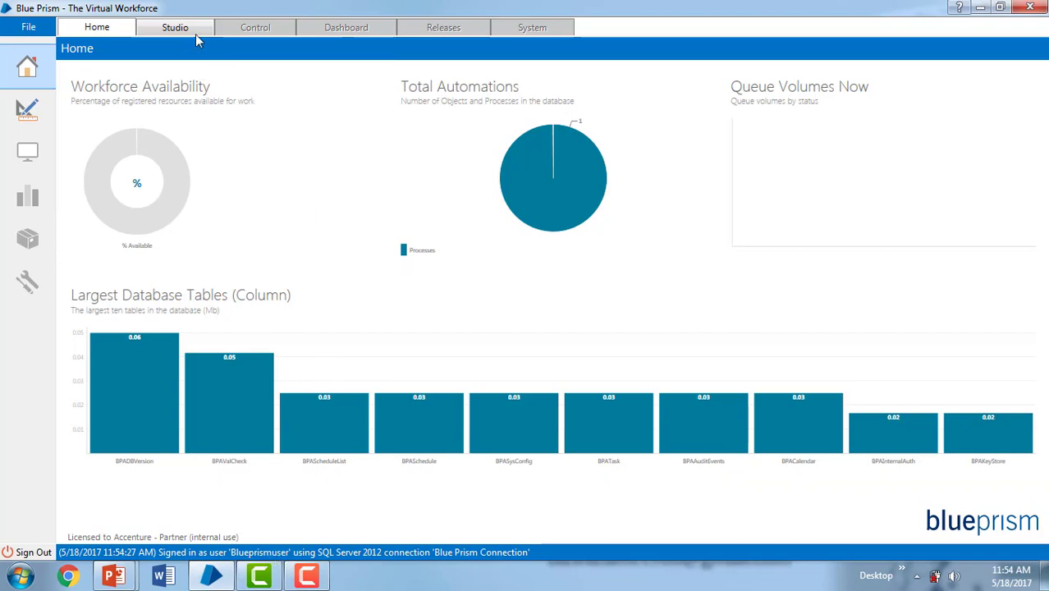
Step: Switch between Studio and Home, ending in Studio showing FIRSTPROCESS
{"action": "left_click", "coordinate": [173, 26]}
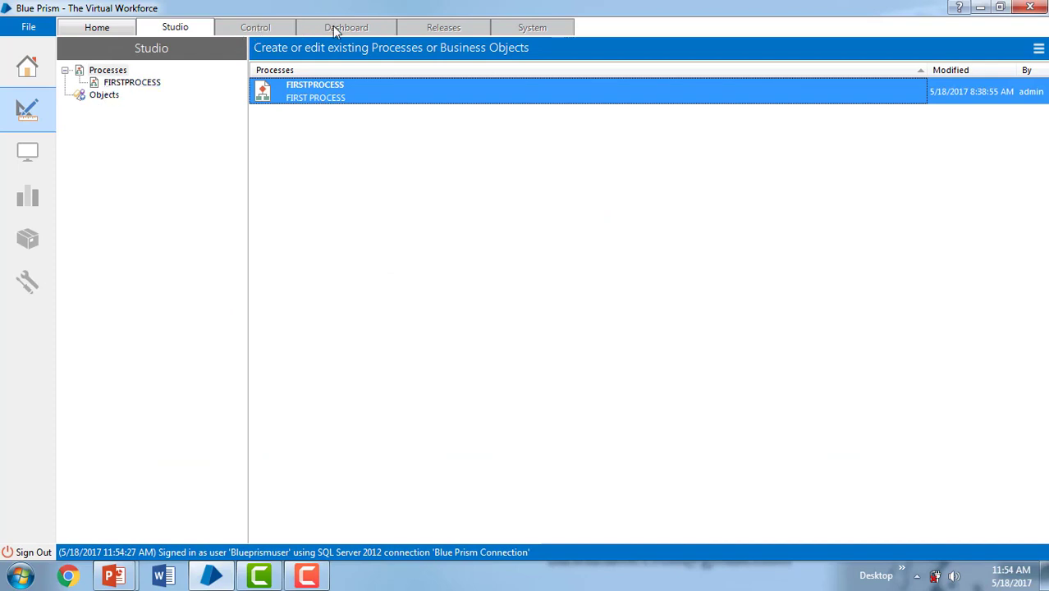
{"action": "mouse_move", "coordinate": [552, 23]}
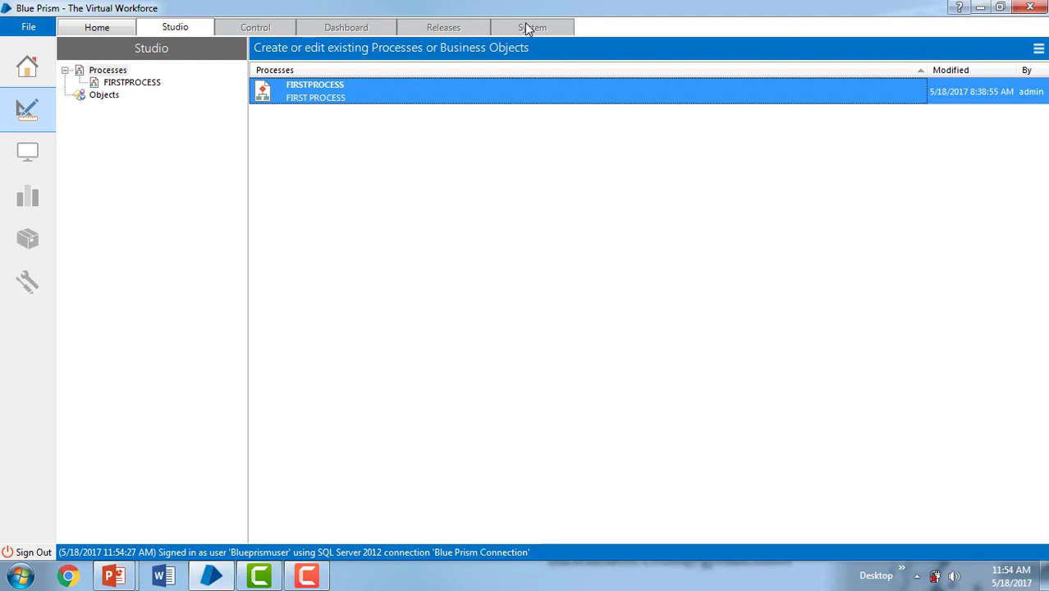
{"action": "mouse_move", "coordinate": [105, 69]}
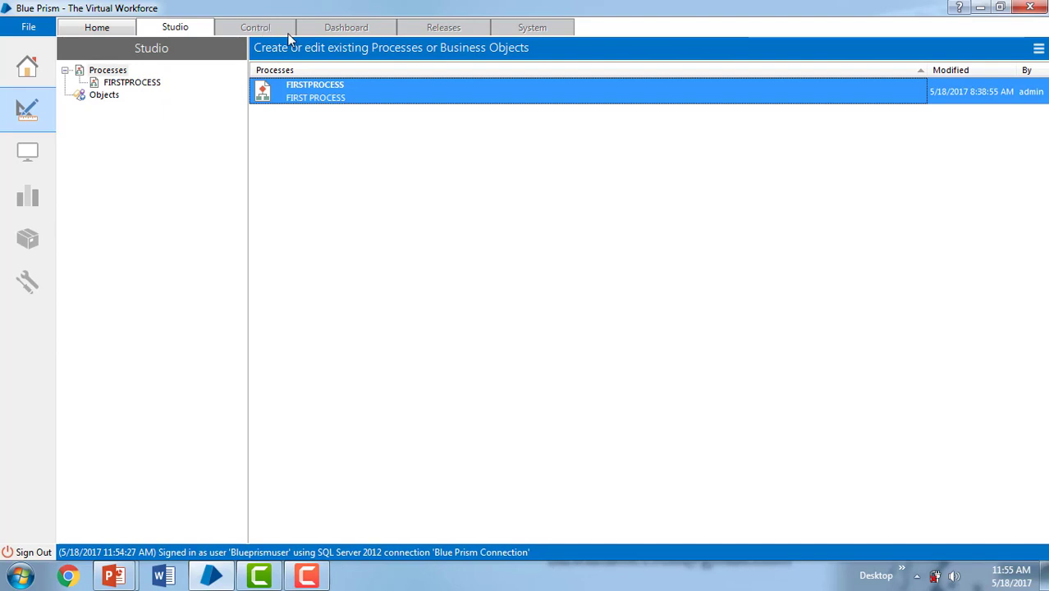
{"action": "left_click", "coordinate": [97, 27]}
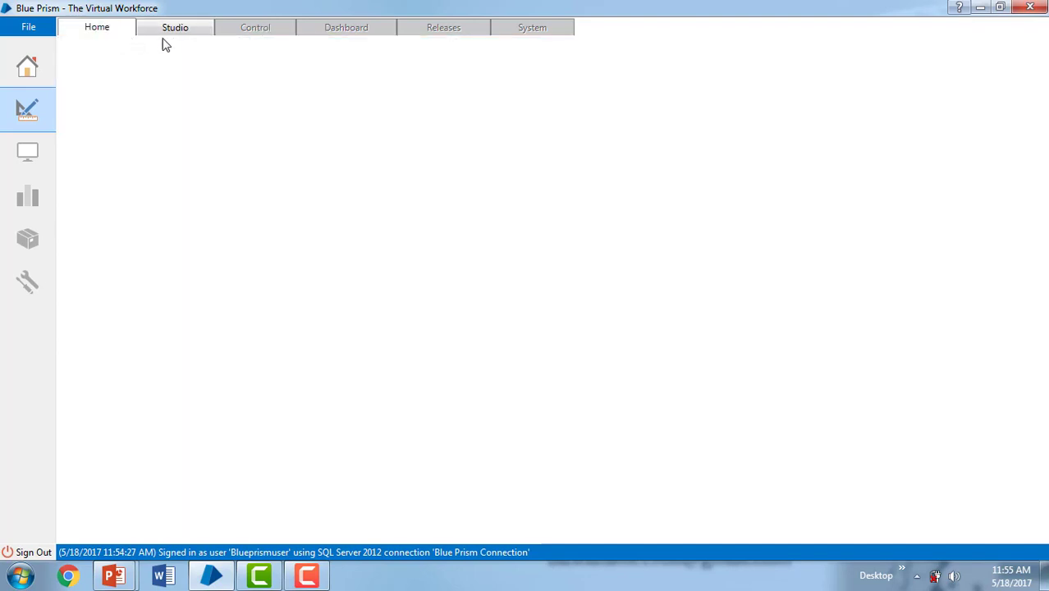
{"action": "left_click", "coordinate": [172, 27]}
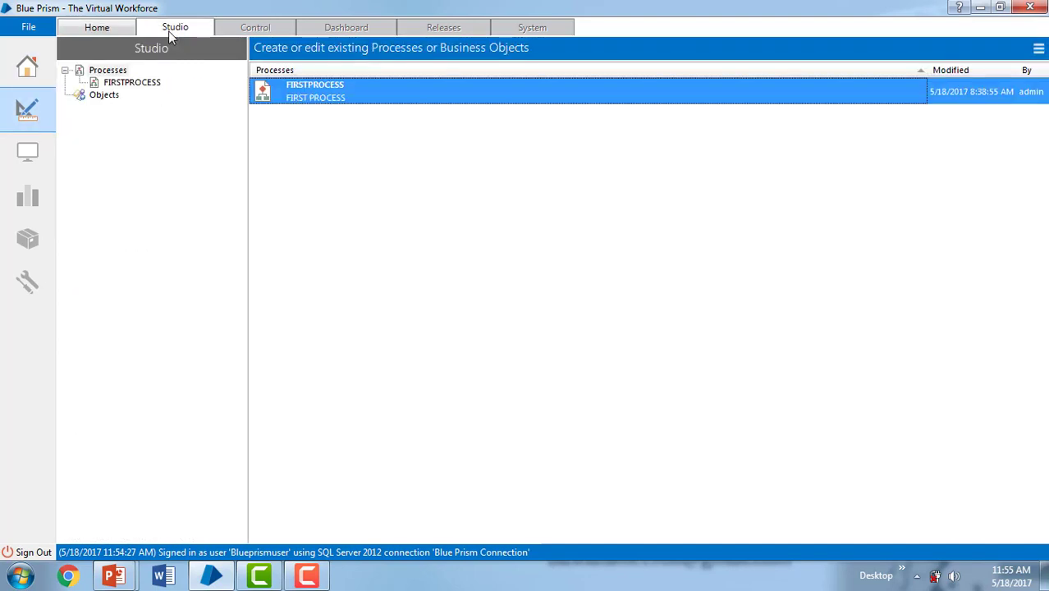